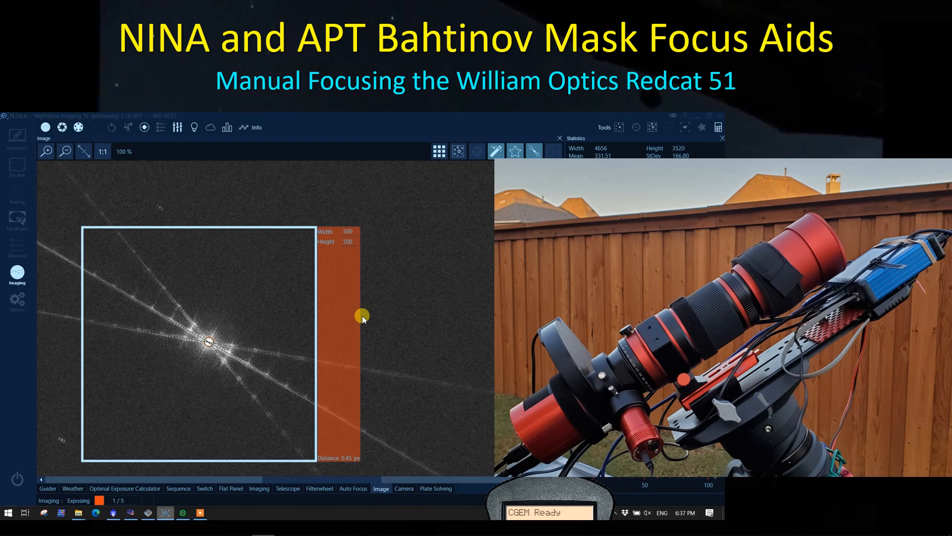
mouse_move(700, 312)
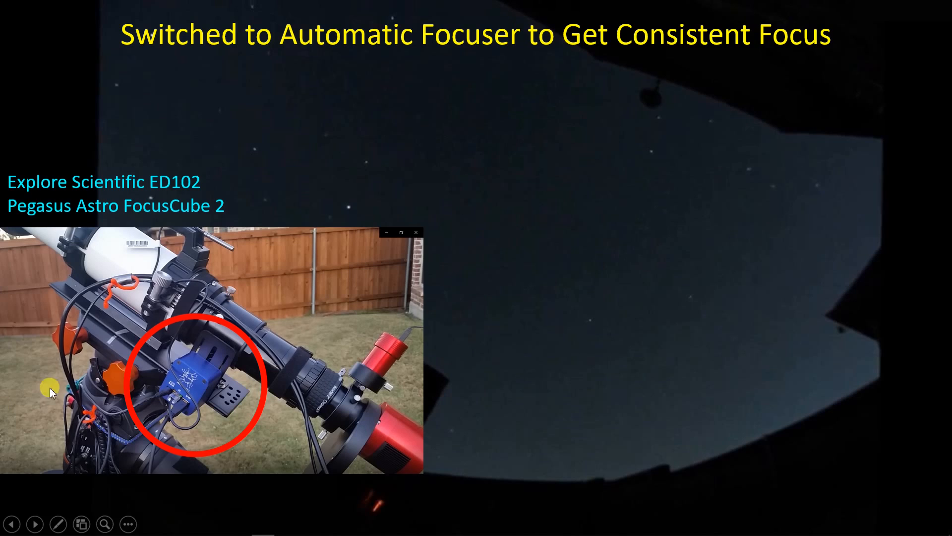
mouse_move(155, 405)
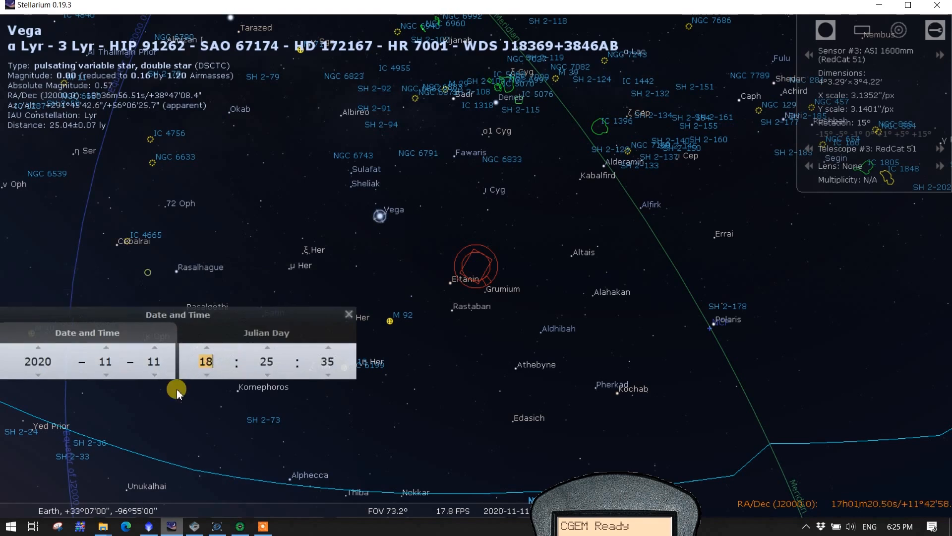
Import Vega's (HIP 91262) coordinates from Stellarium into the Framing Assistant and slew toward it.
left_click_drag(178, 314, 194, 400)
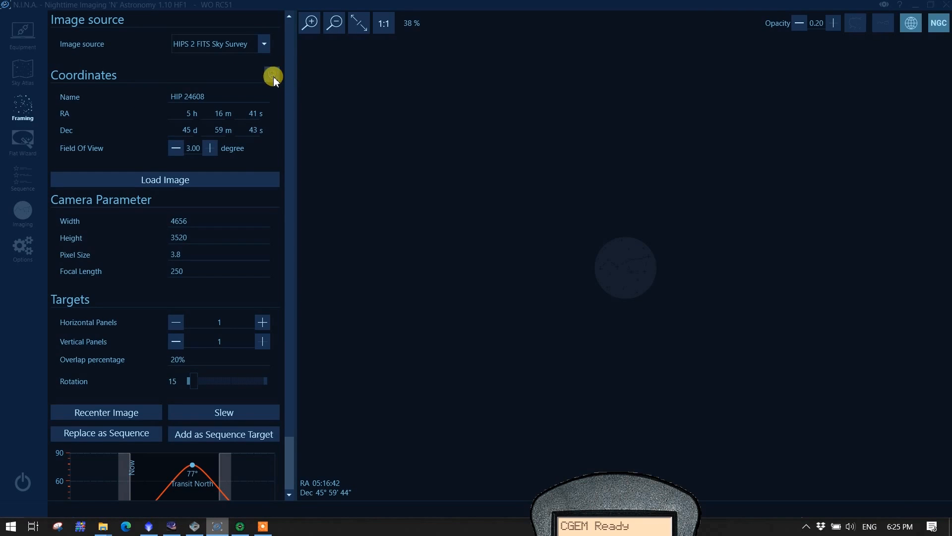
left_click(272, 75)
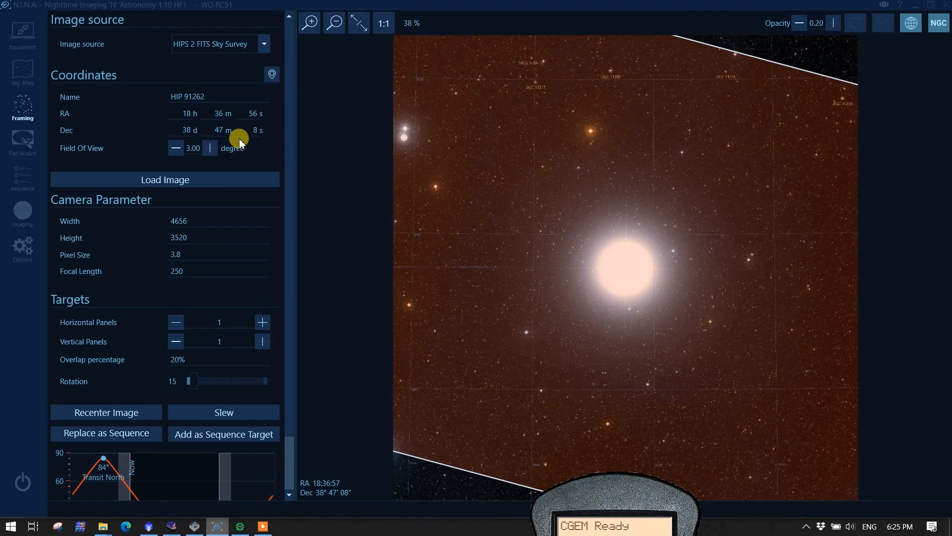
mouse_move(215, 412)
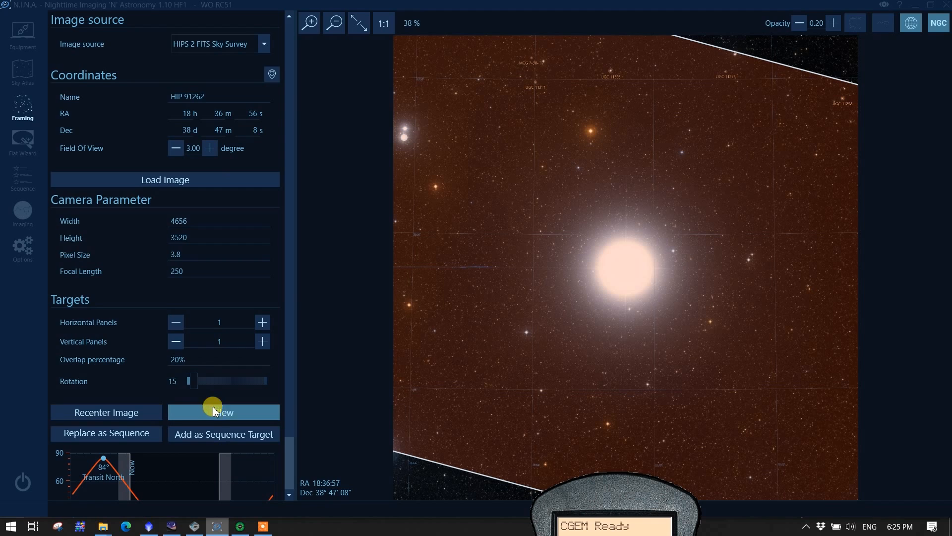
left_click(223, 412)
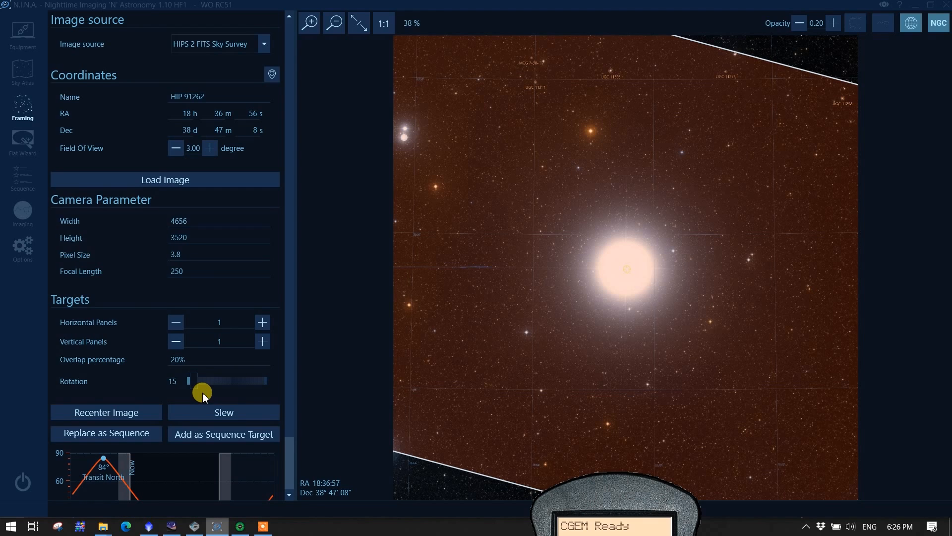
Capture a 5-second Luminance test frame showing 99 stars at HFR 2.23.
left_click(23, 211)
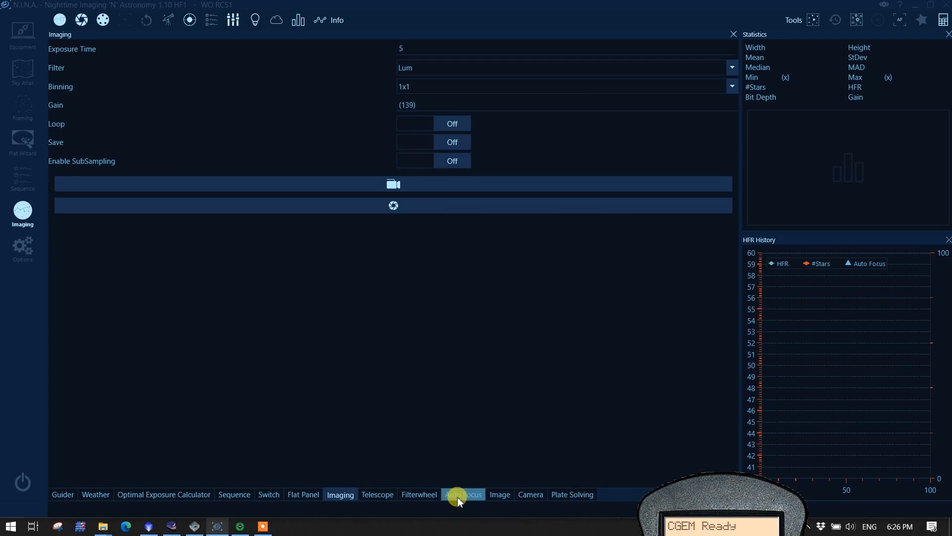
mouse_move(498, 497)
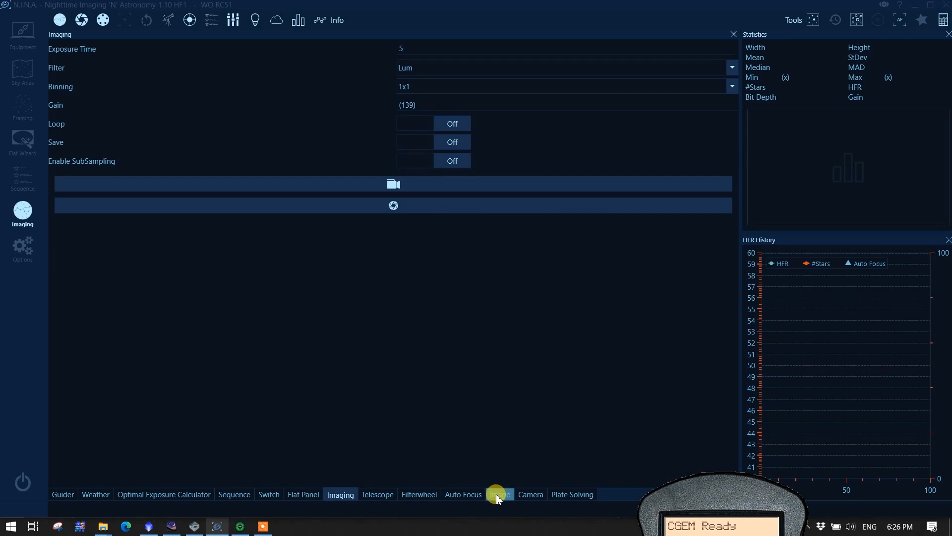
mouse_move(507, 502)
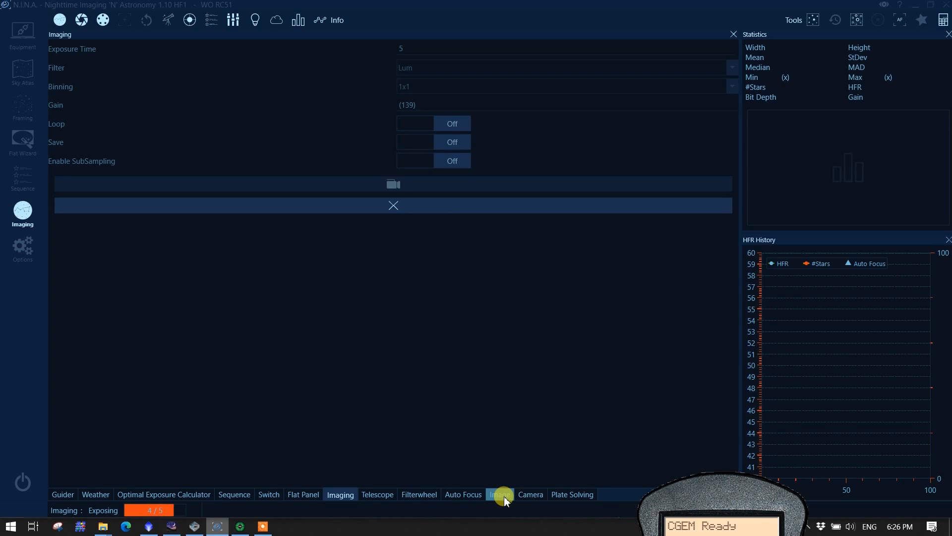
left_click(500, 494)
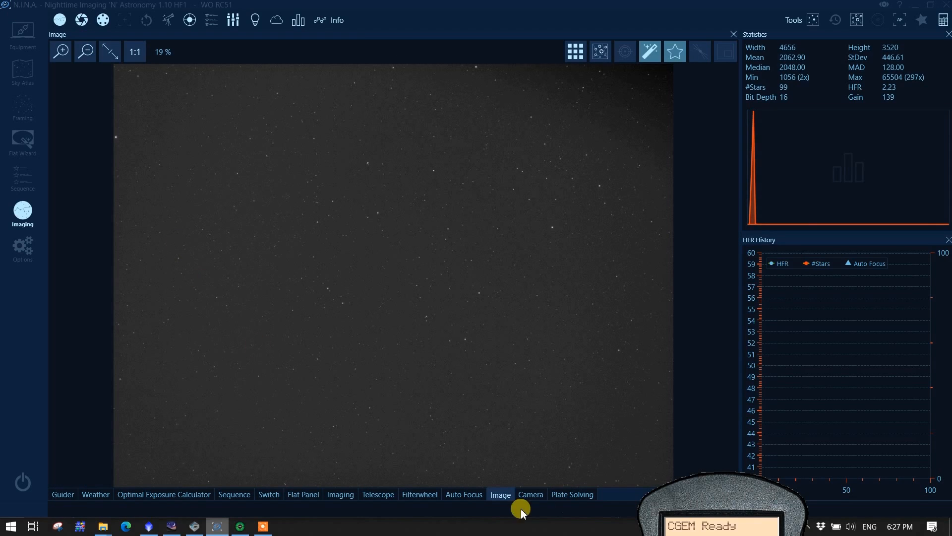
Plate-solve the frame, finding the scope at RA 18h33m08s, Dec 41°00'15", 2°20' off target.
left_click(572, 494)
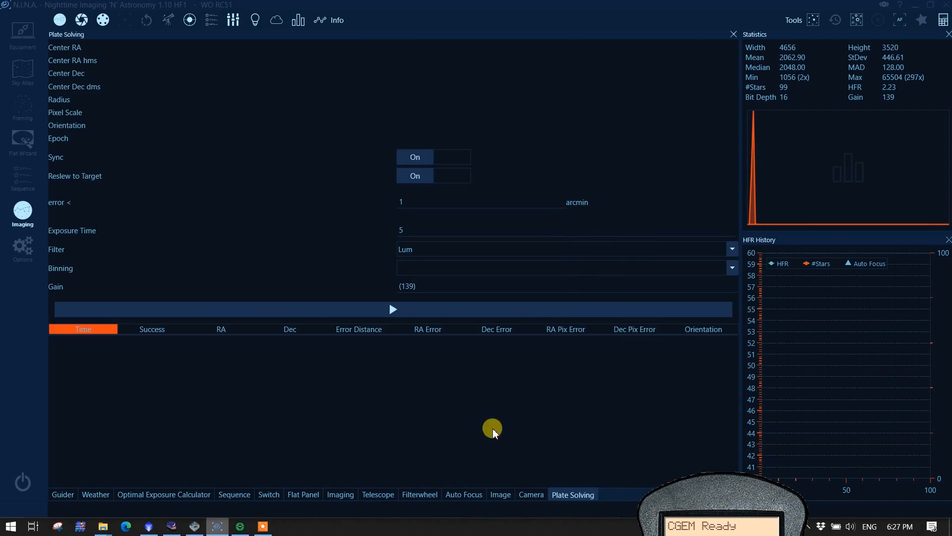
mouse_move(347, 330)
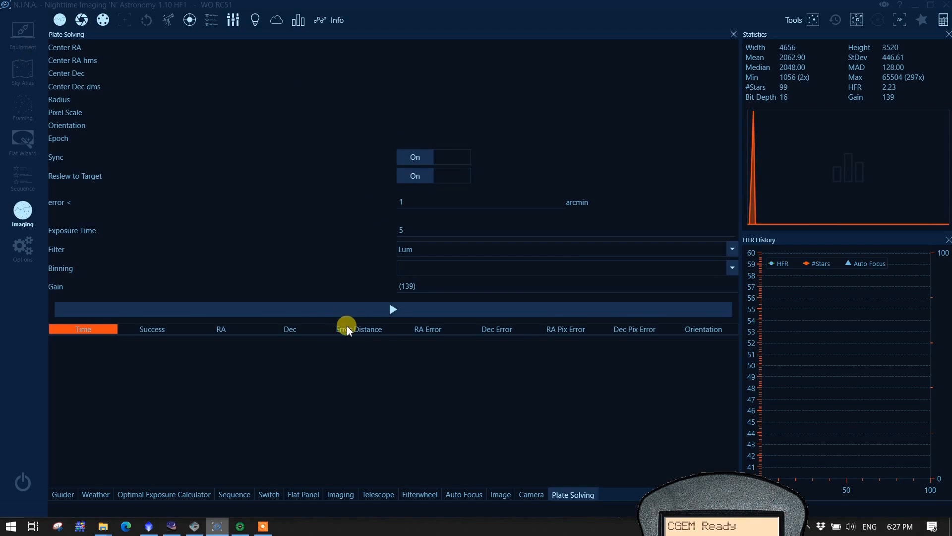
left_click(393, 309)
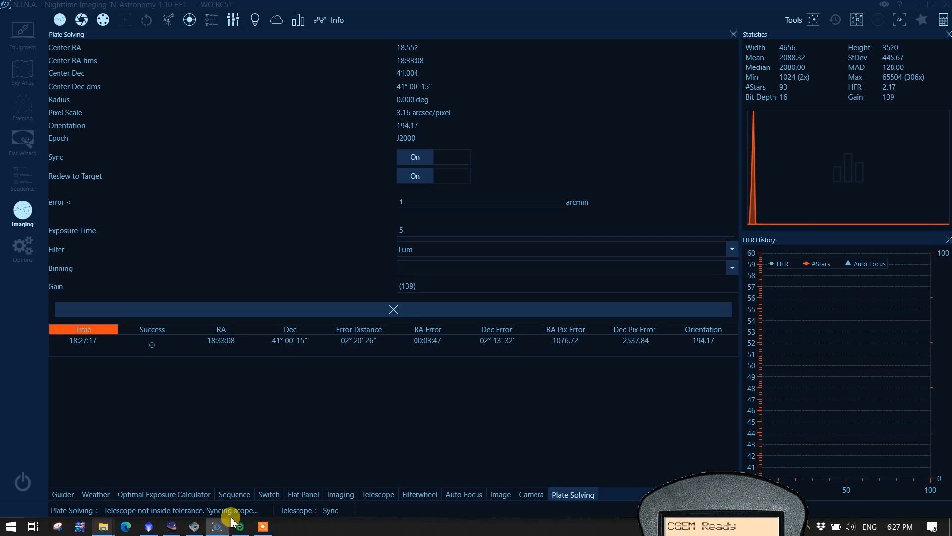
mouse_move(339, 412)
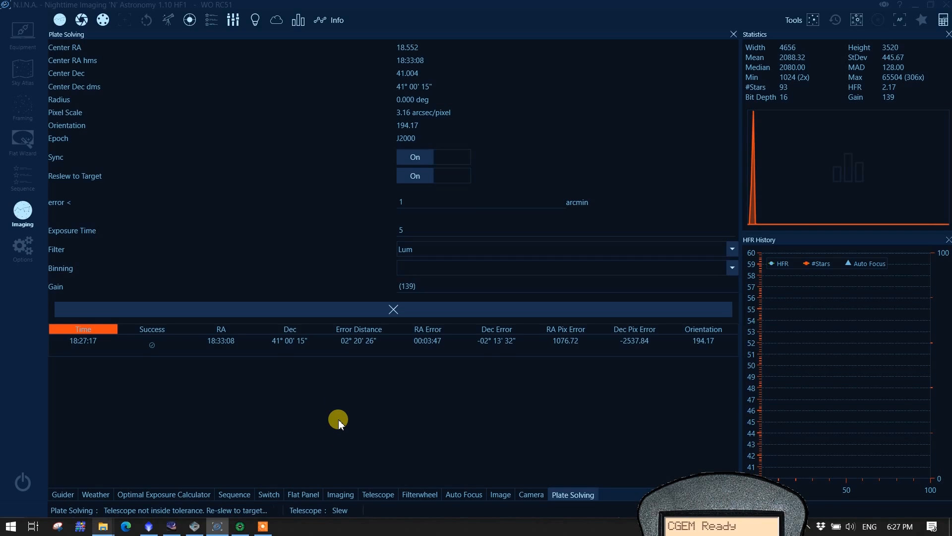
mouse_move(344, 441)
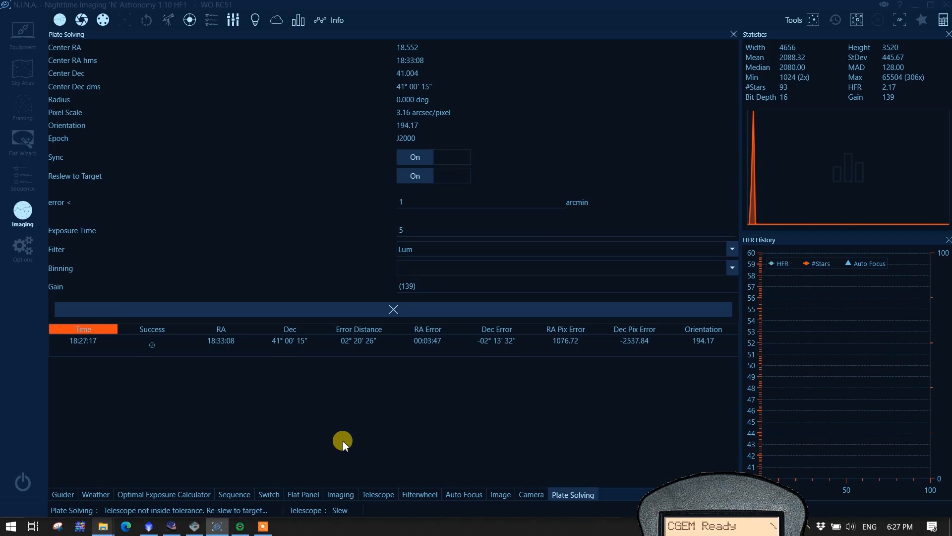
mouse_move(339, 462)
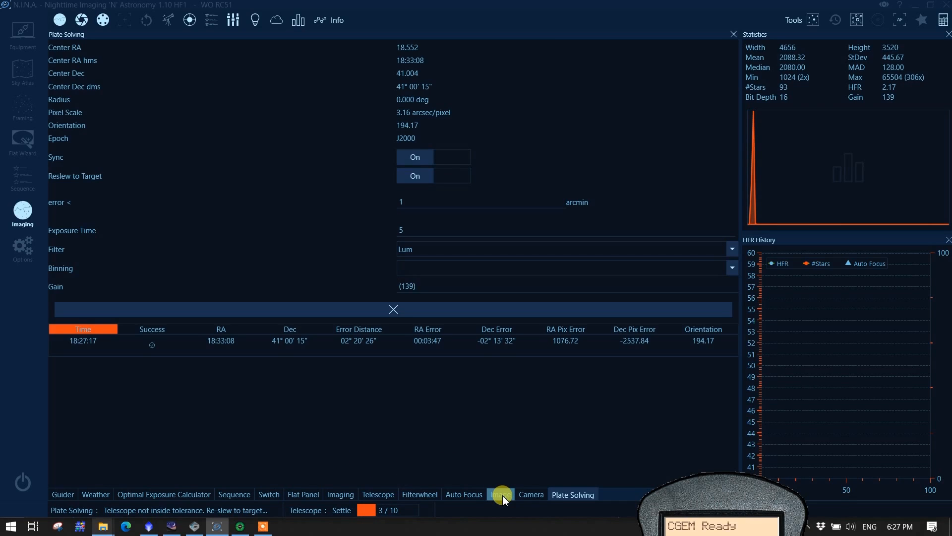
Show the latest frame while the mount re-slews toward Vega and settles.
left_click(500, 494)
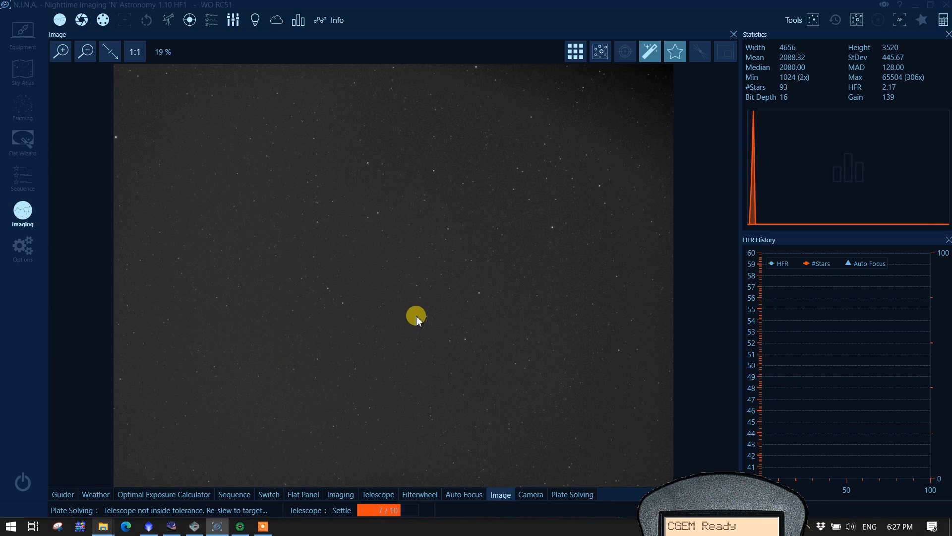
mouse_move(367, 511)
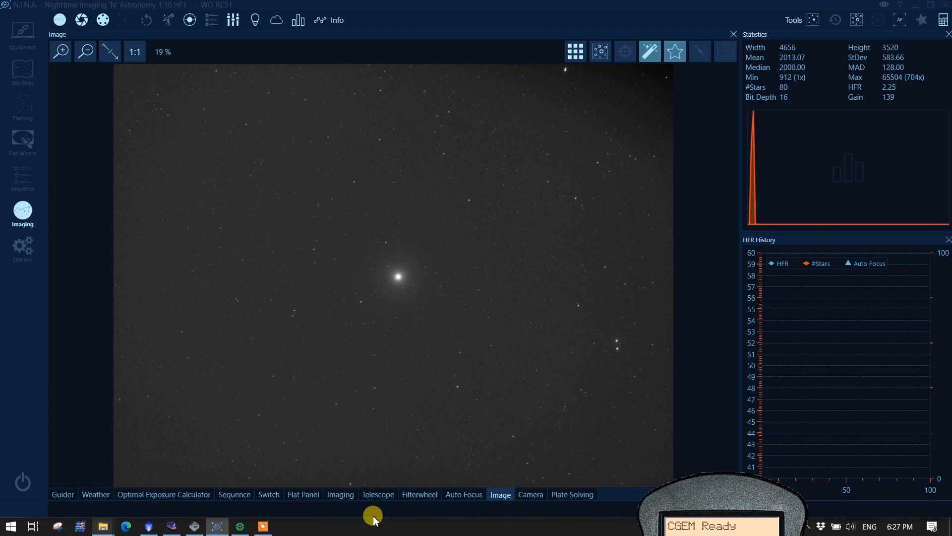
mouse_move(303, 373)
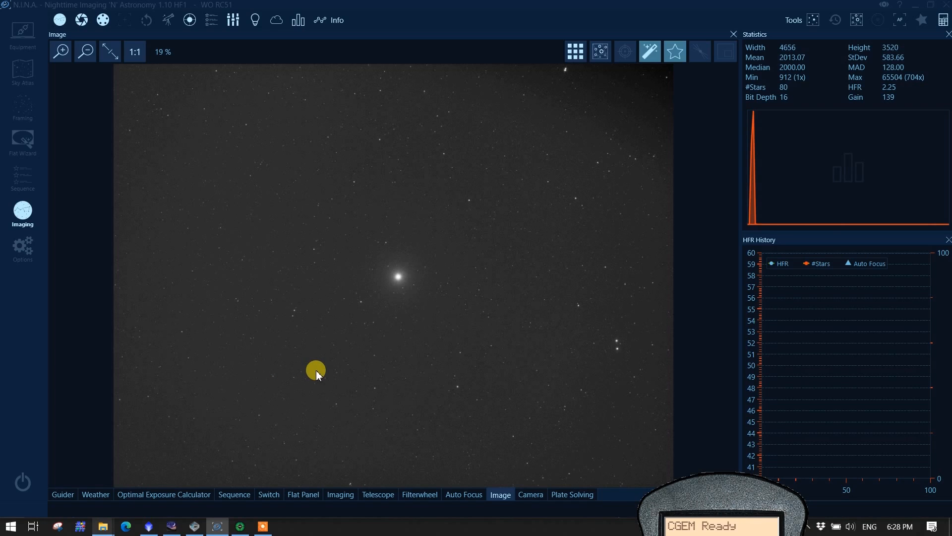
mouse_move(293, 504)
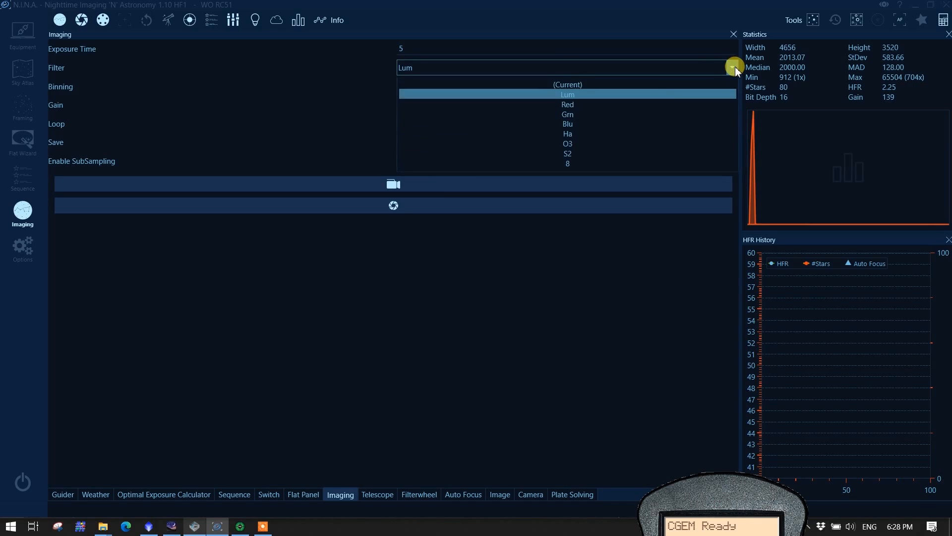
Capture a 5-second O3 frame showing Vega centred with 16 stars, HFR 2.61.
left_click(568, 143)
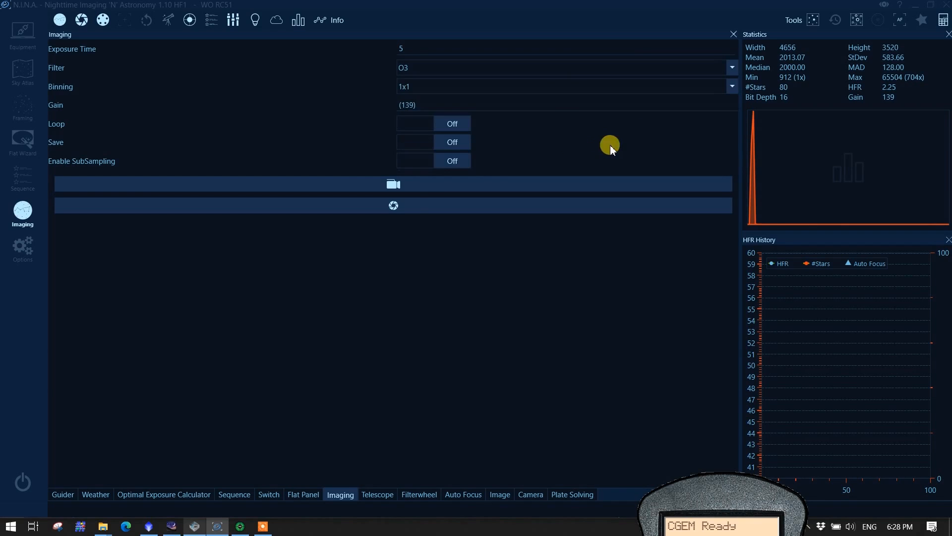
mouse_move(394, 205)
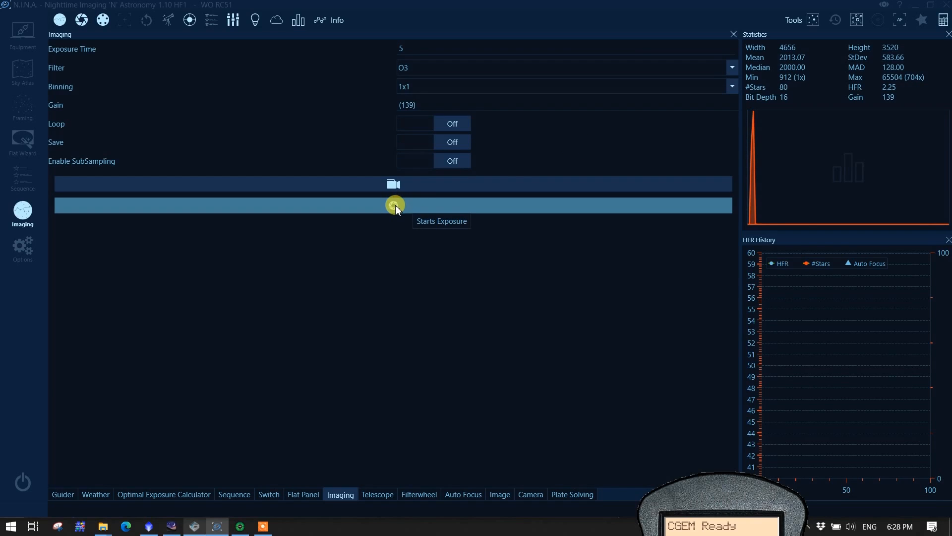
left_click(394, 205)
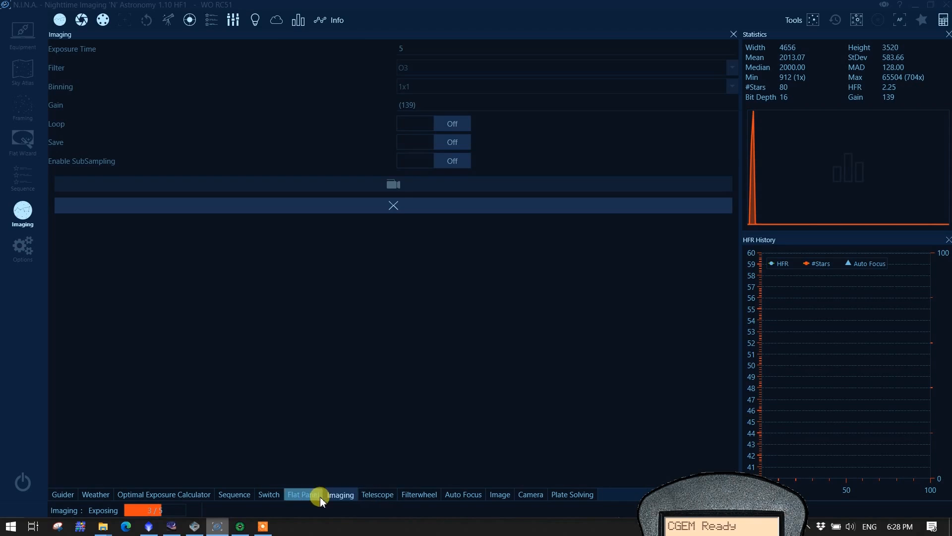
left_click(500, 494)
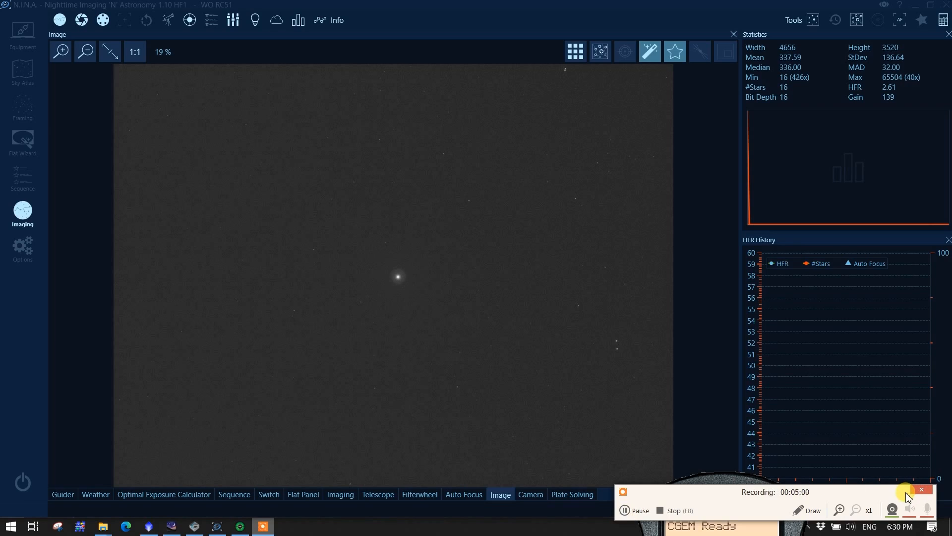
Capture another 5-second O3 Bahtinov-mask frame of Vega and turn on the Bahtinov analyzer.
left_click(340, 494)
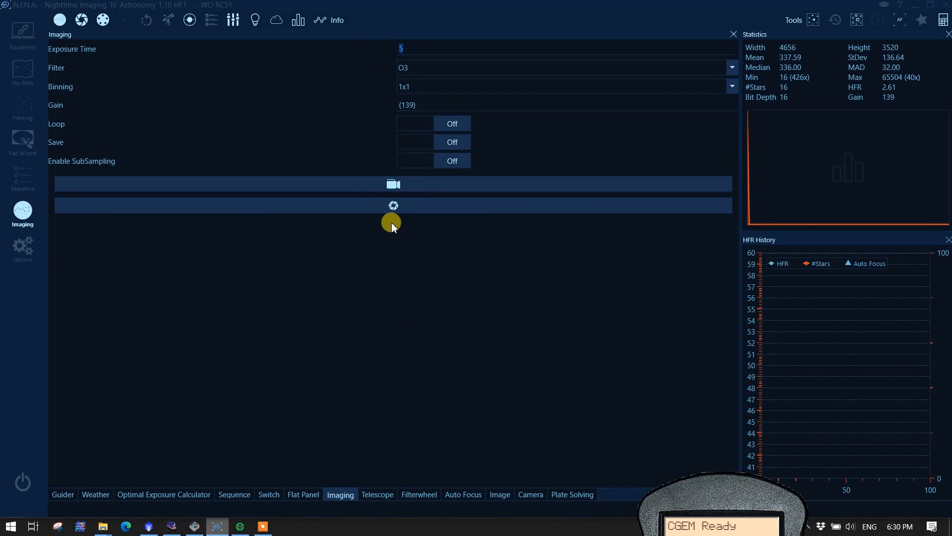
left_click(393, 206)
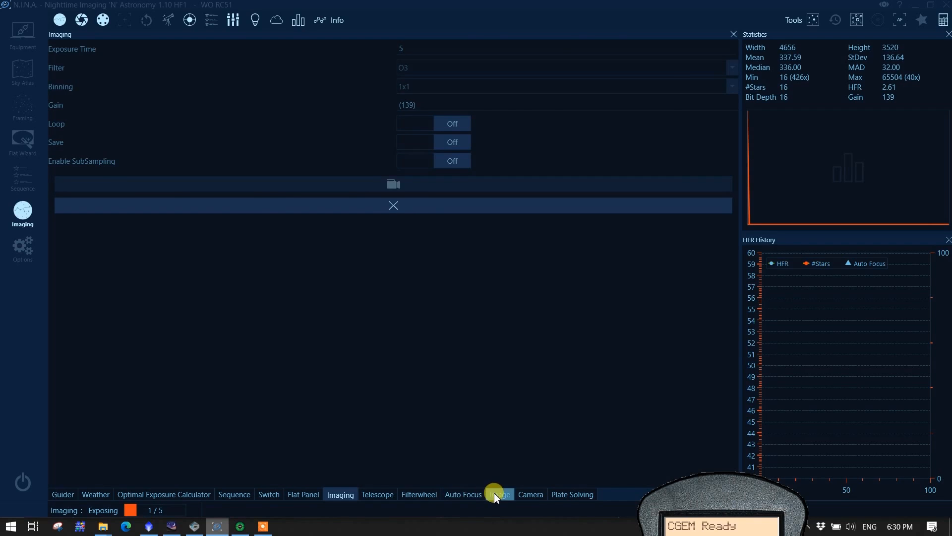
left_click(501, 494)
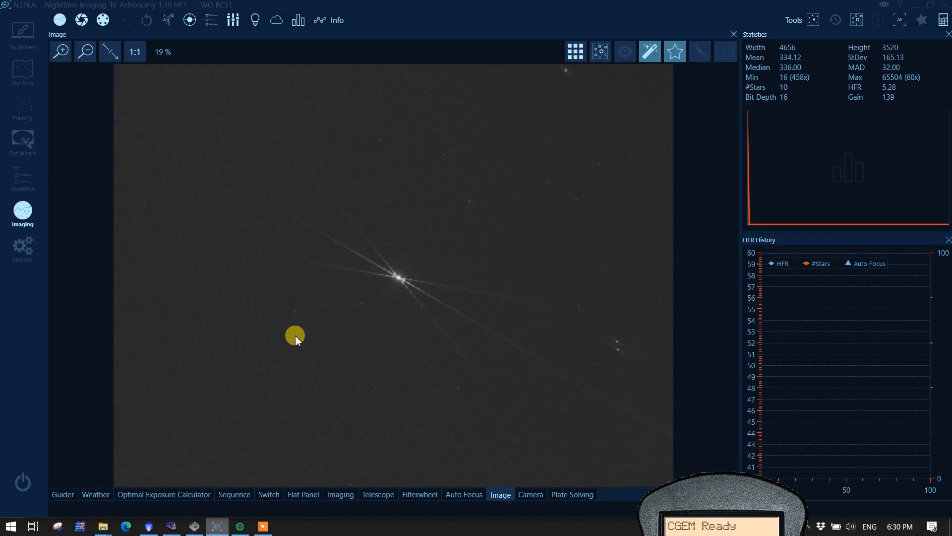
mouse_move(153, 52)
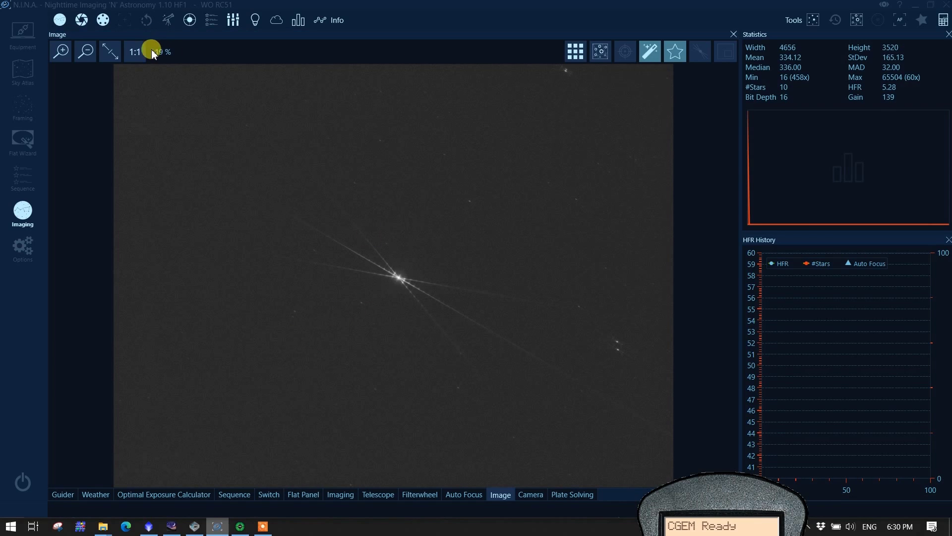
left_click(135, 52)
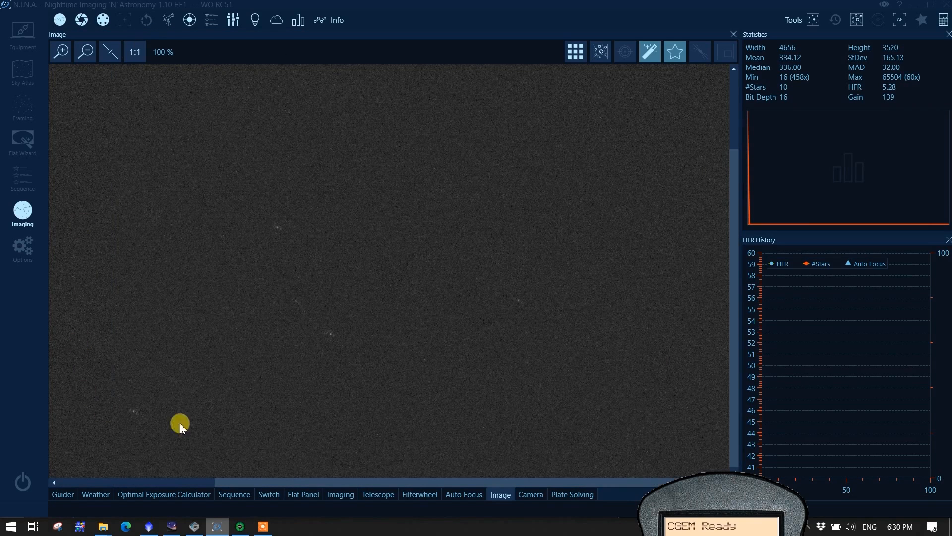
mouse_move(682, 242)
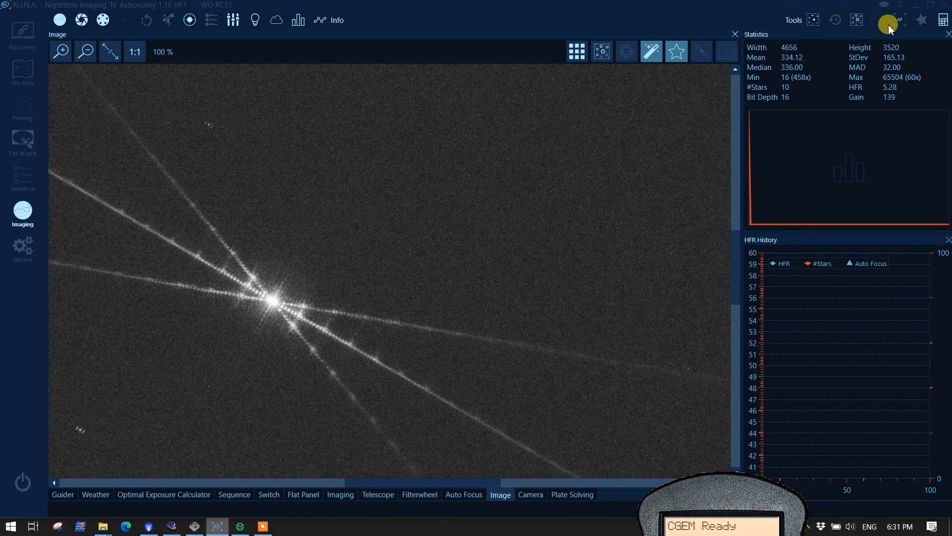
mouse_move(819, 85)
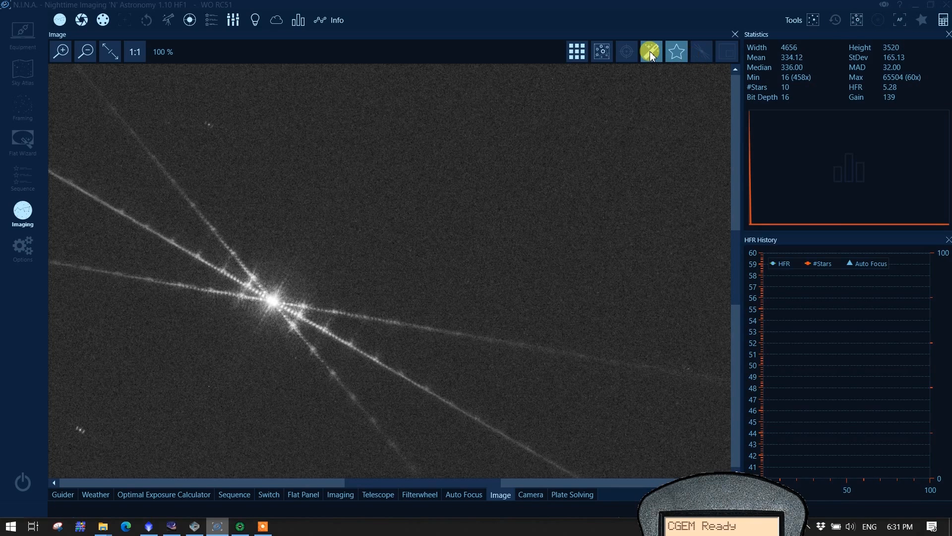
mouse_move(664, 59)
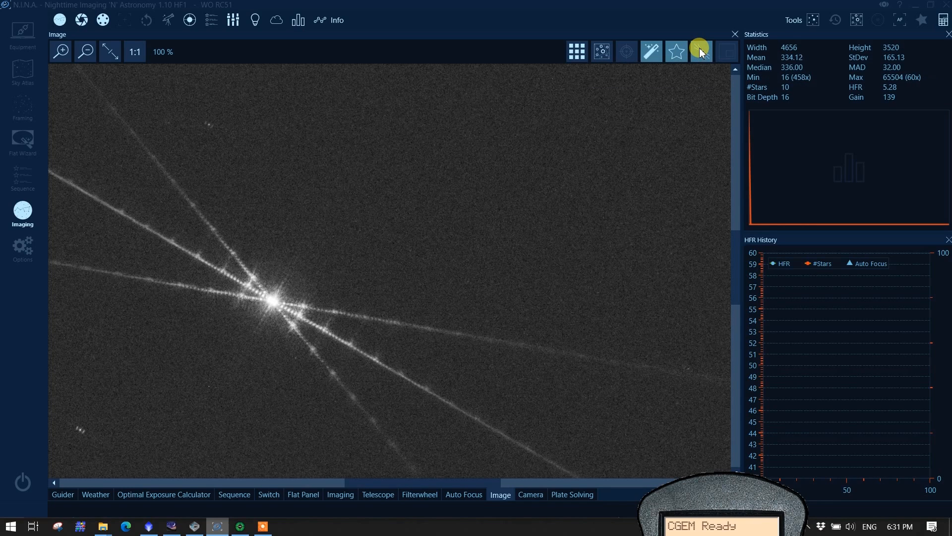
mouse_move(483, 219)
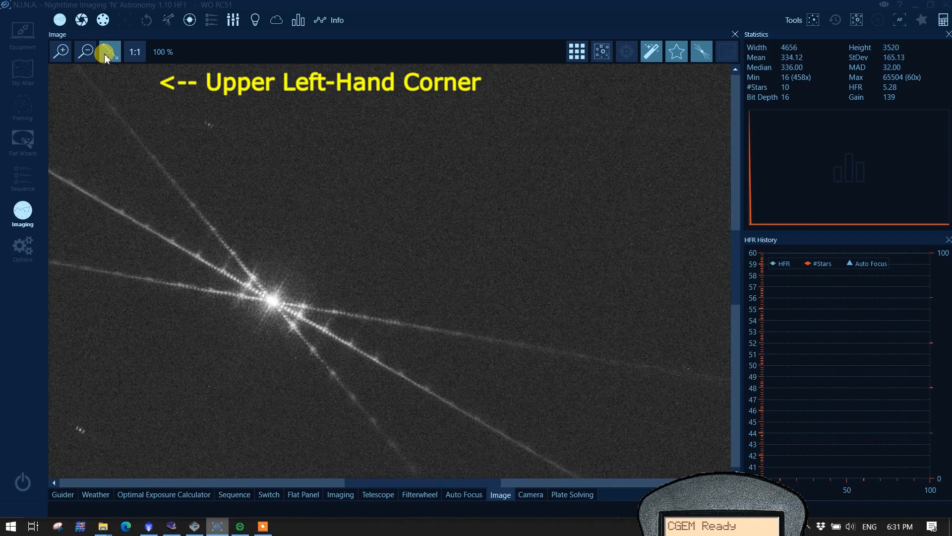
Place the analyzer box on Vega at 1:1 and set its Width and Height to 500.
left_click(110, 51)
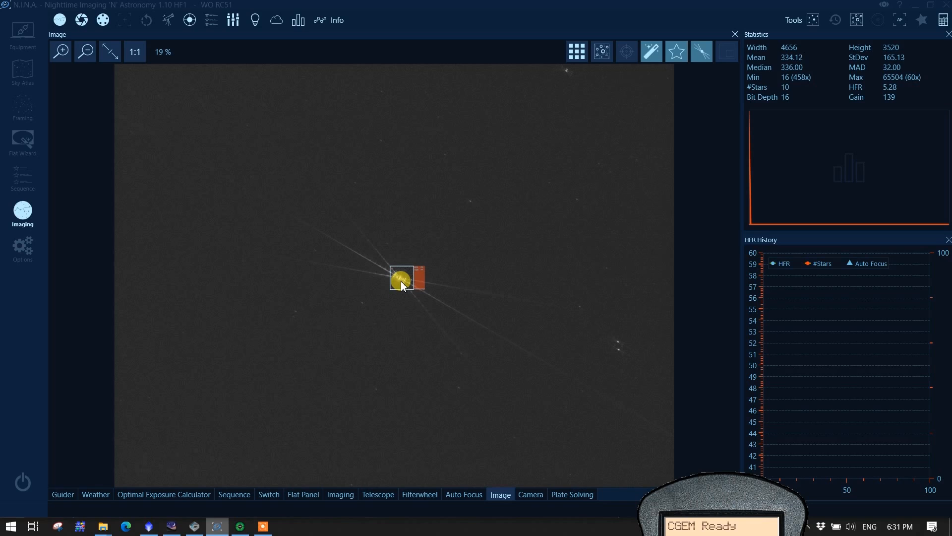
left_click(134, 51)
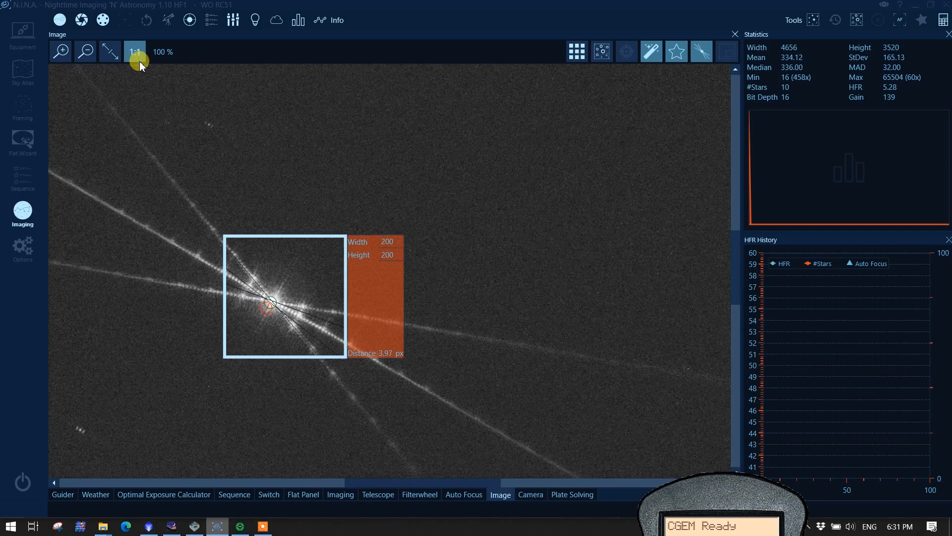
mouse_move(240, 240)
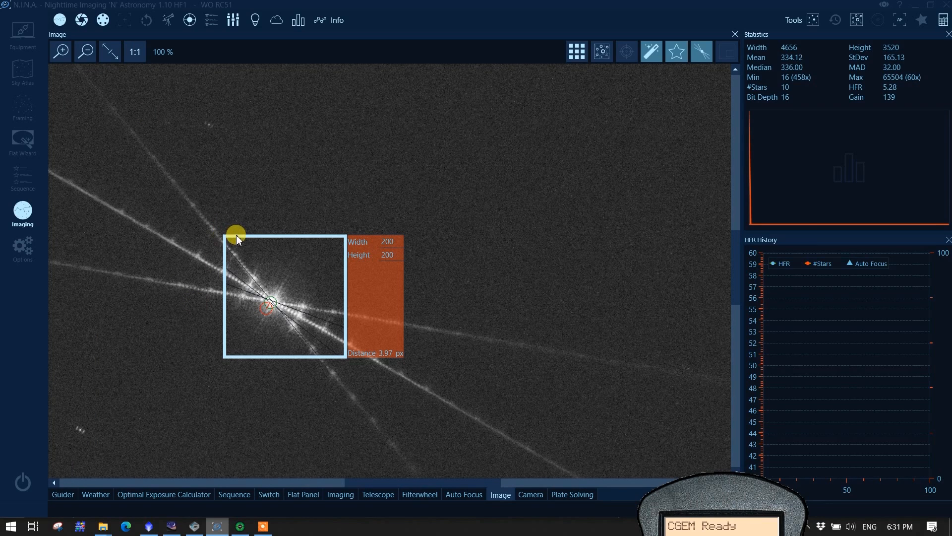
mouse_move(227, 245)
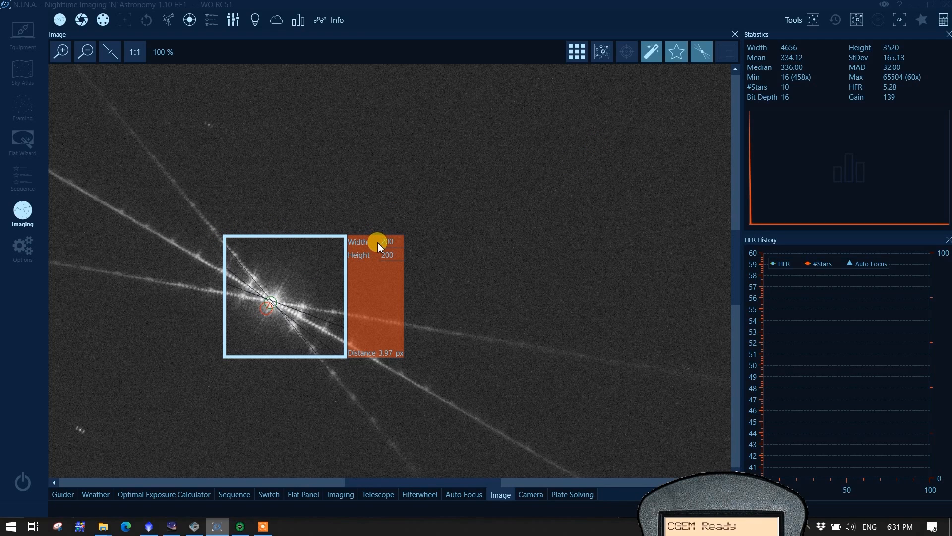
mouse_move(405, 247)
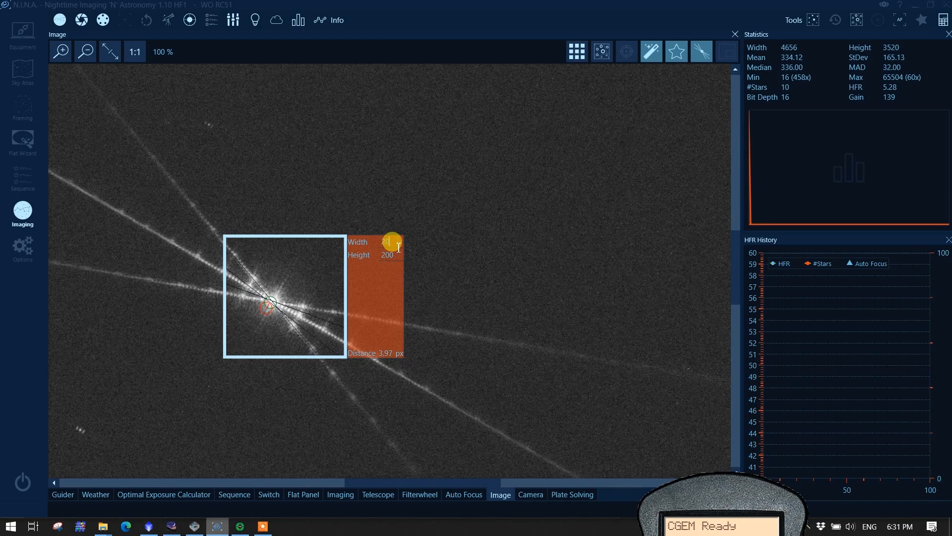
type("500")
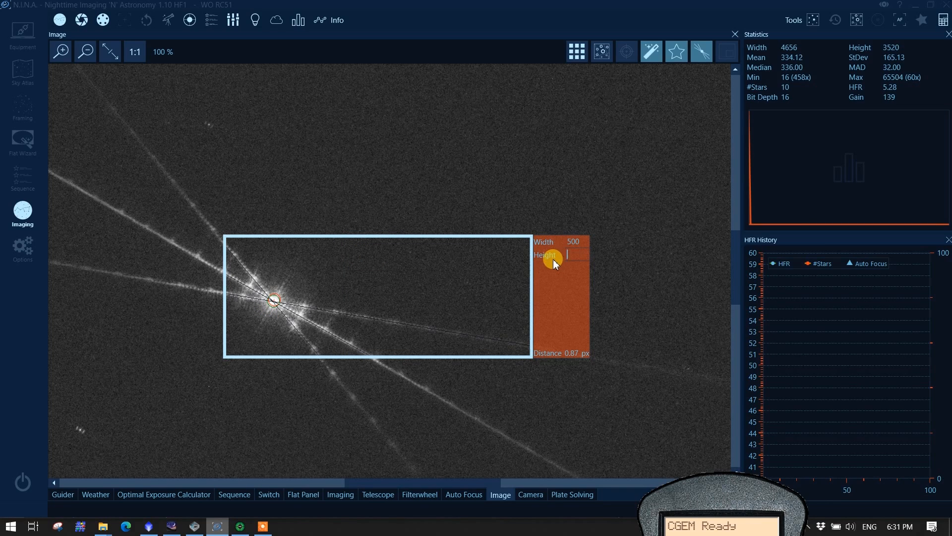
type("500")
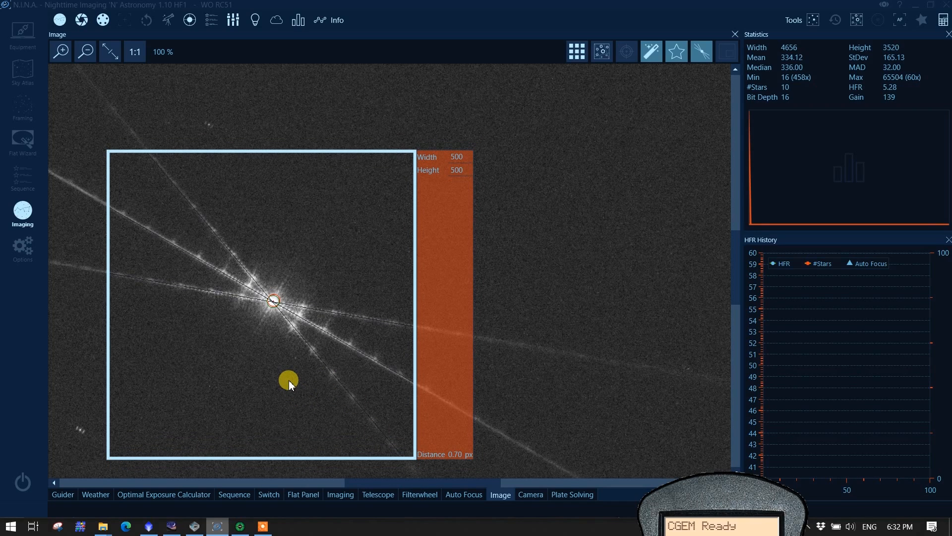
mouse_move(515, 473)
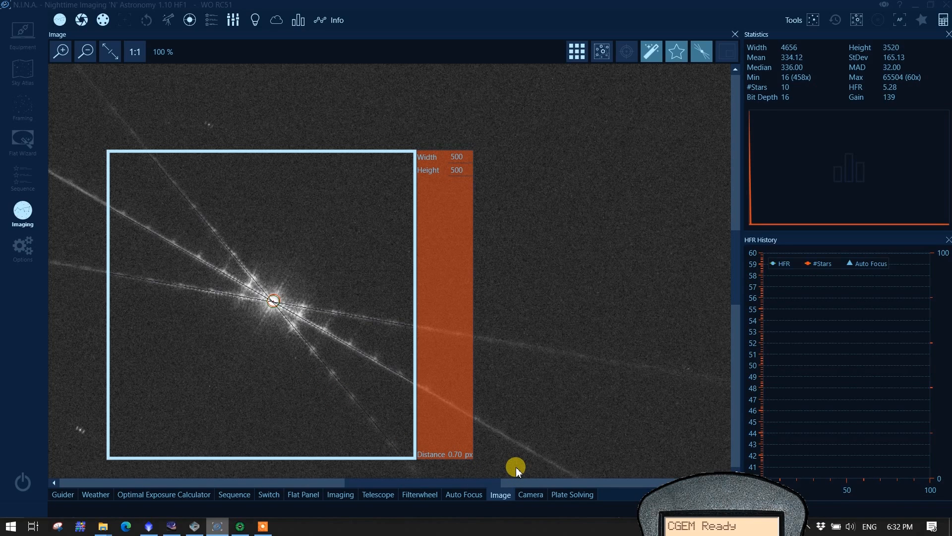
left_click(340, 494)
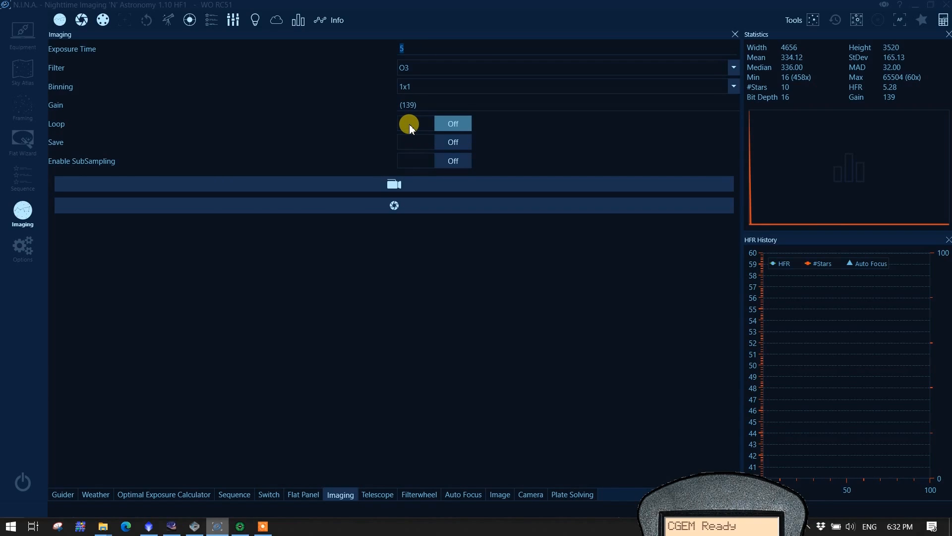
Switch Loop and Save on, start 5-second O3 exposures, and show the Bahtinov view.
left_click(415, 124)
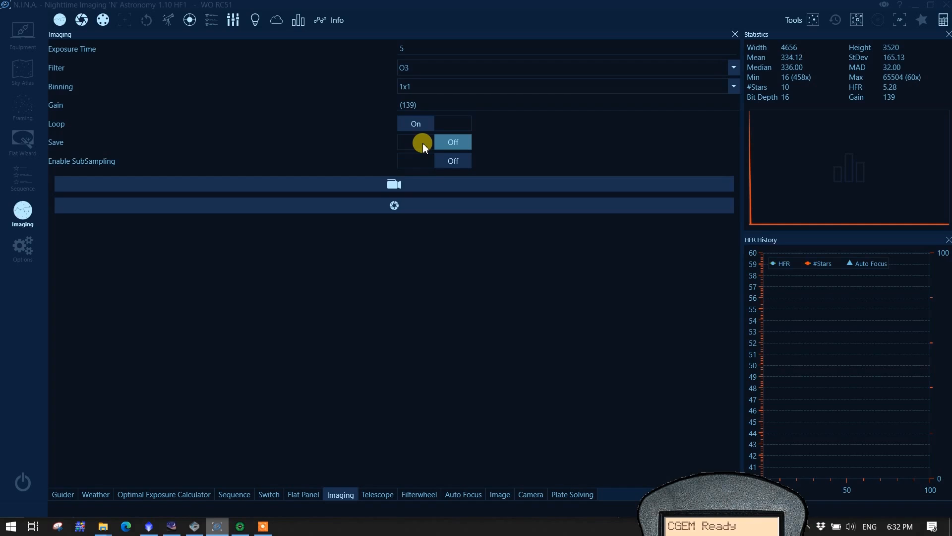
left_click(416, 142)
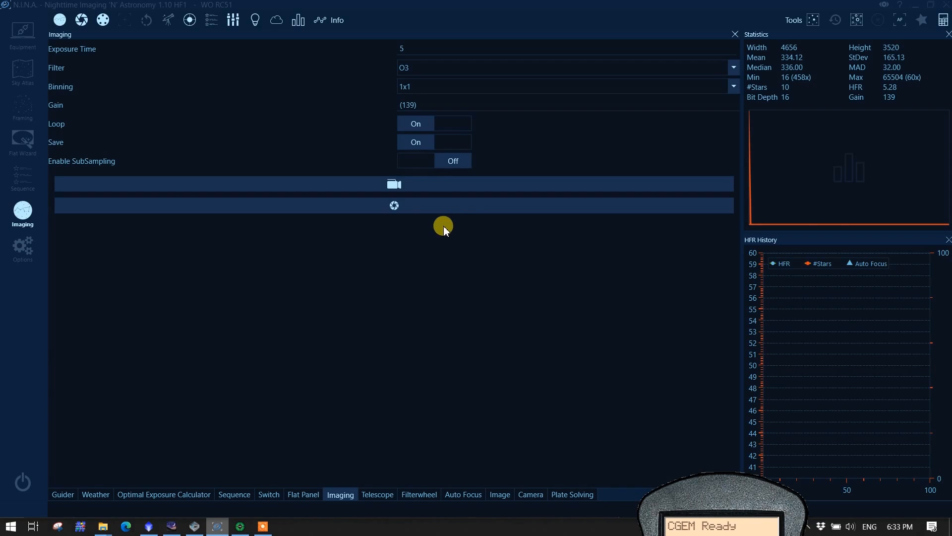
mouse_move(392, 206)
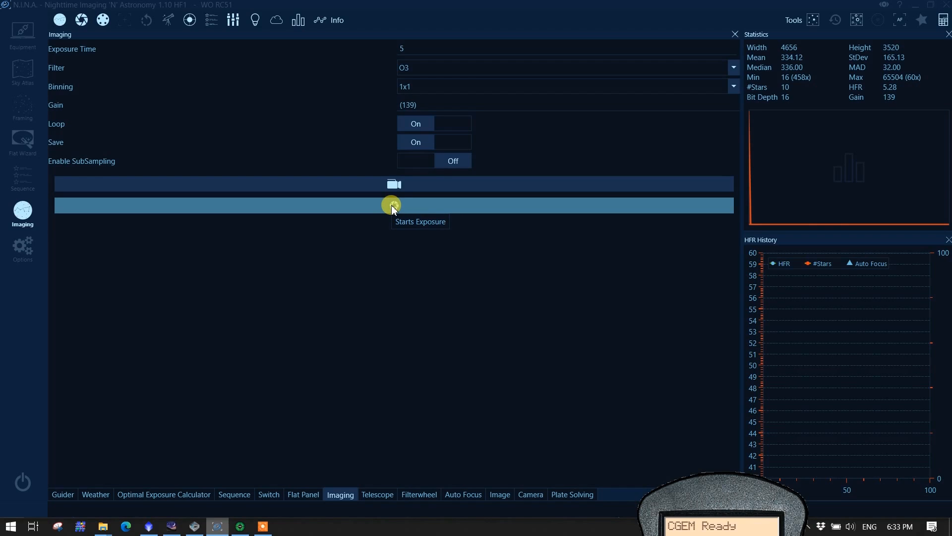
left_click(392, 206)
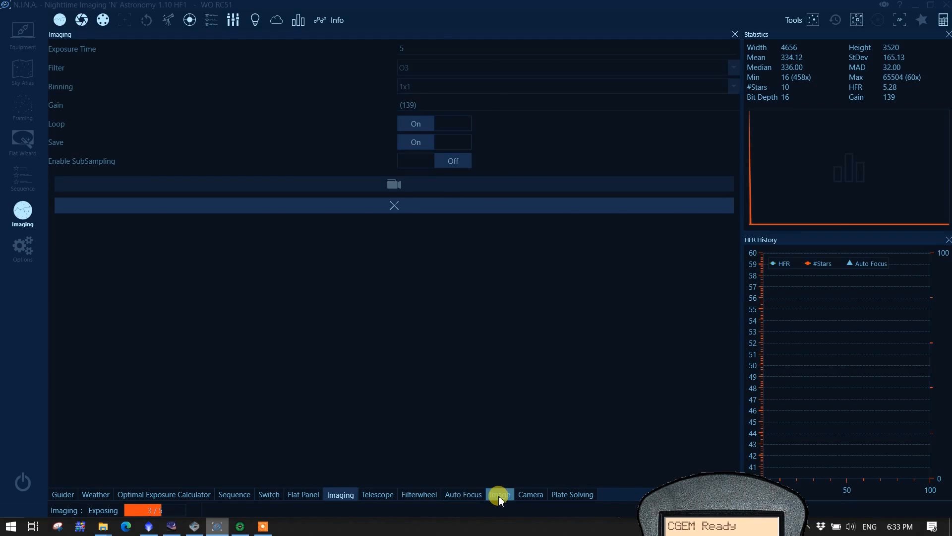
left_click(500, 494)
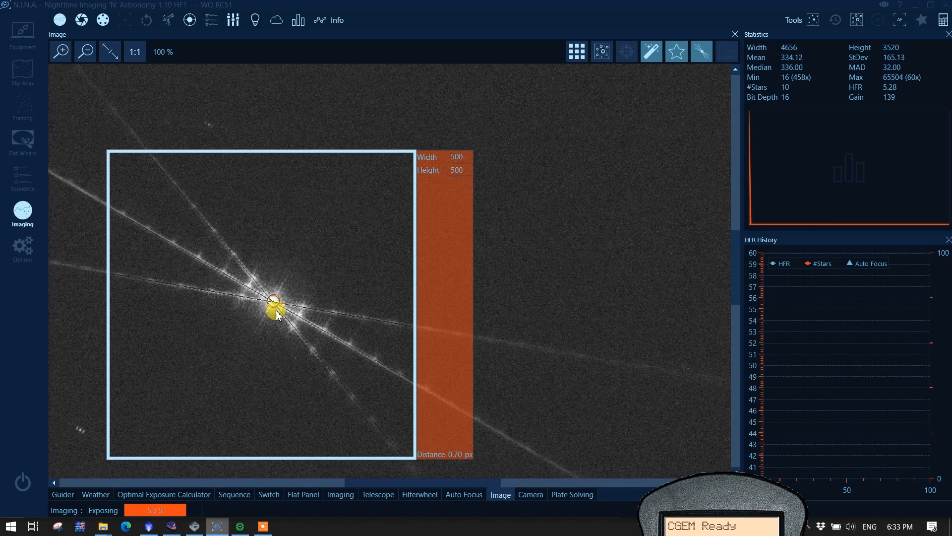
mouse_move(280, 367)
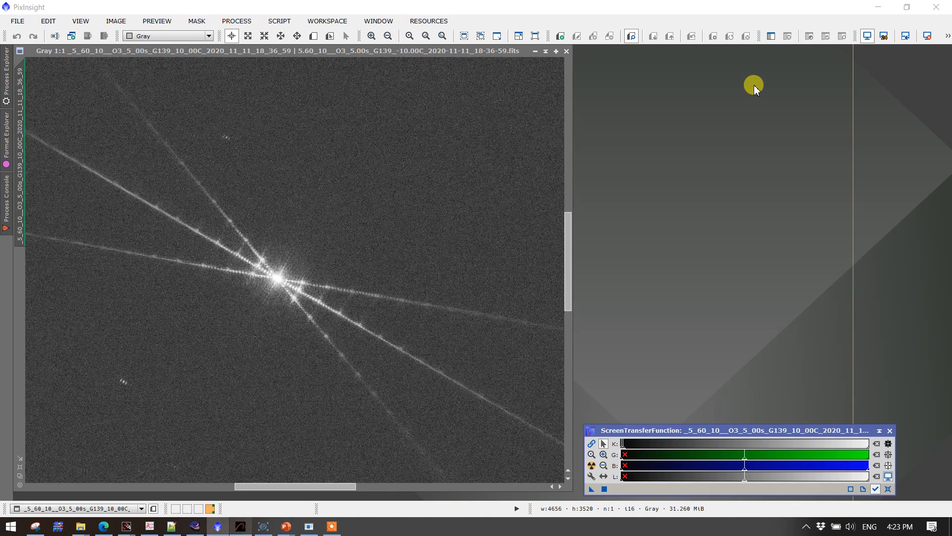
mouse_move(772, 92)
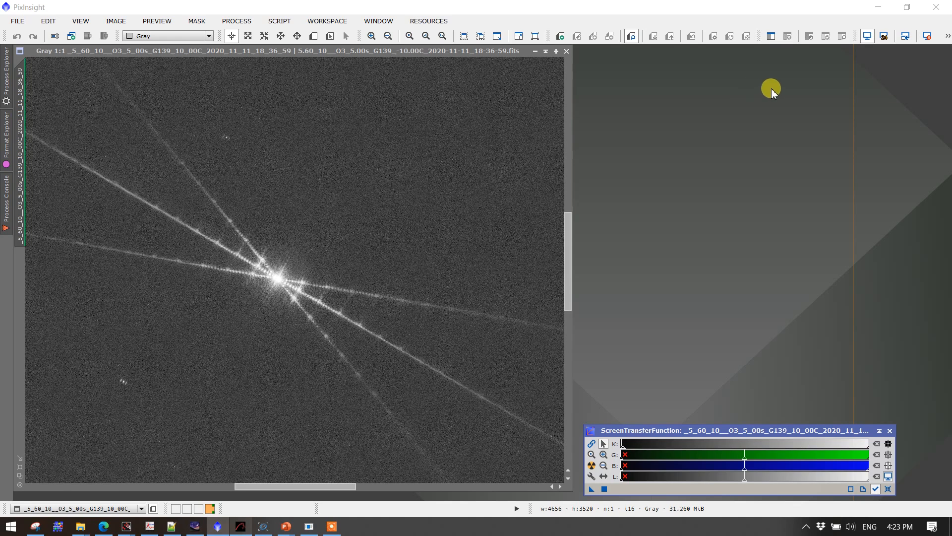
mouse_move(765, 191)
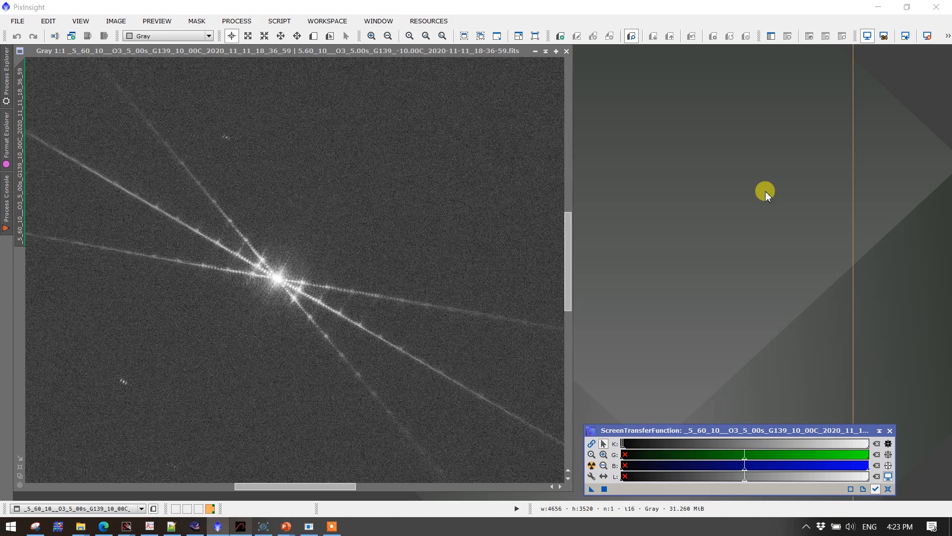
mouse_move(18, 490)
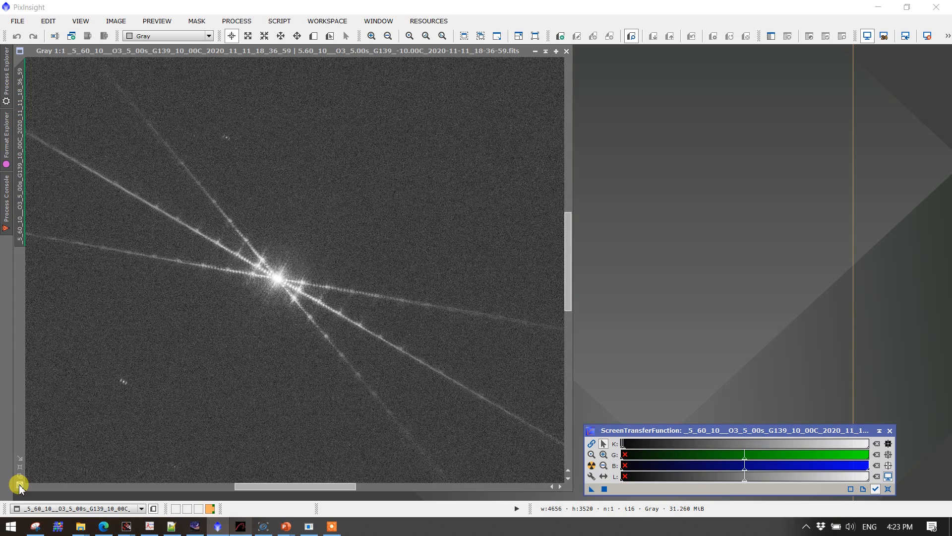
Read Bahtinov Grabber's 0.55 px (18.66 micron) focus error, reported within critical focus.
left_click(308, 526)
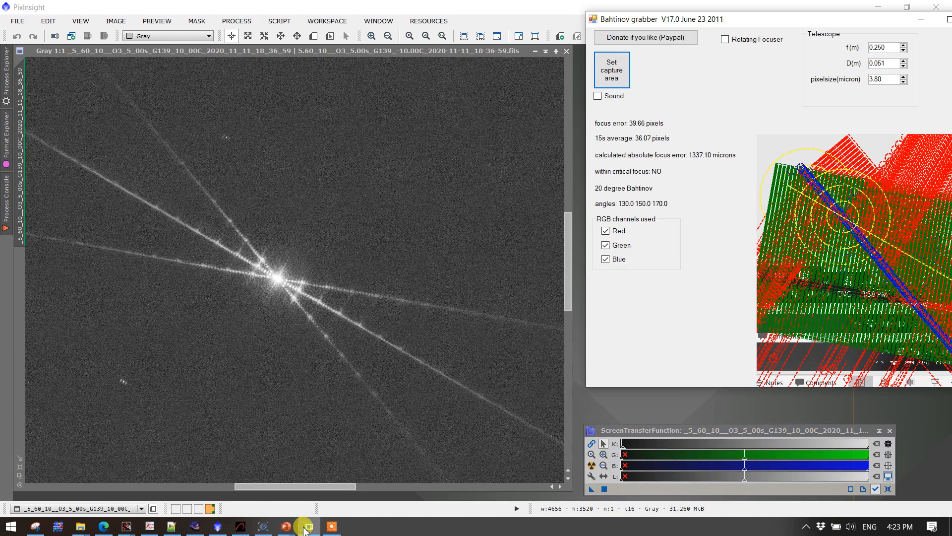
left_click(612, 69)
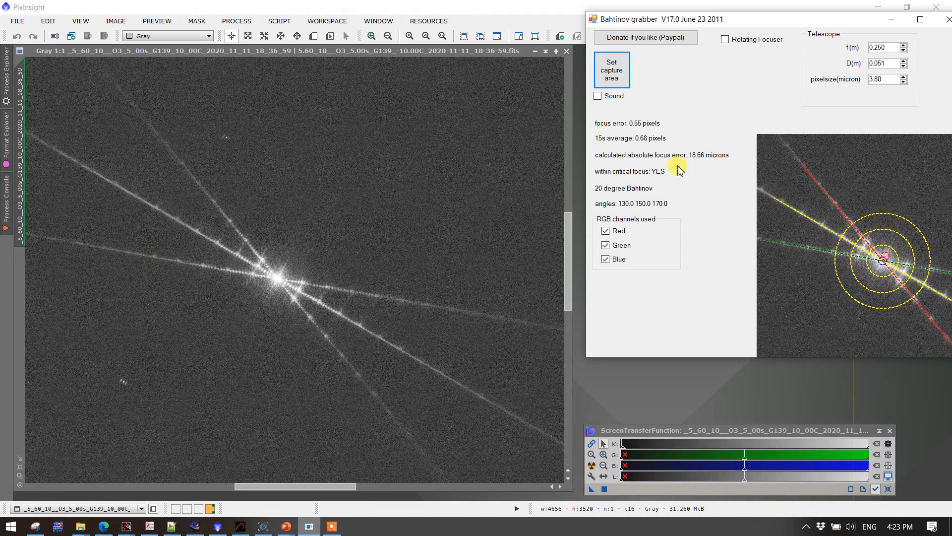
mouse_move(844, 64)
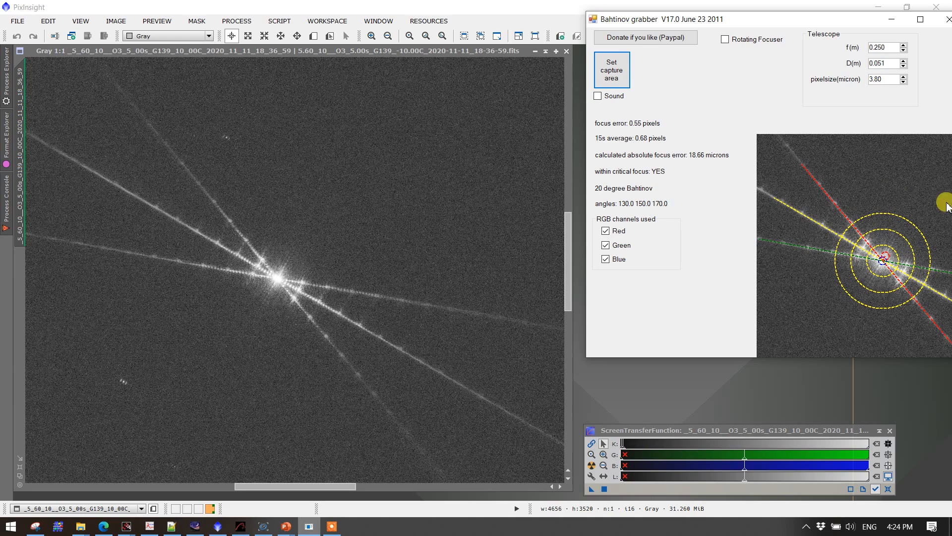
mouse_move(916, 262)
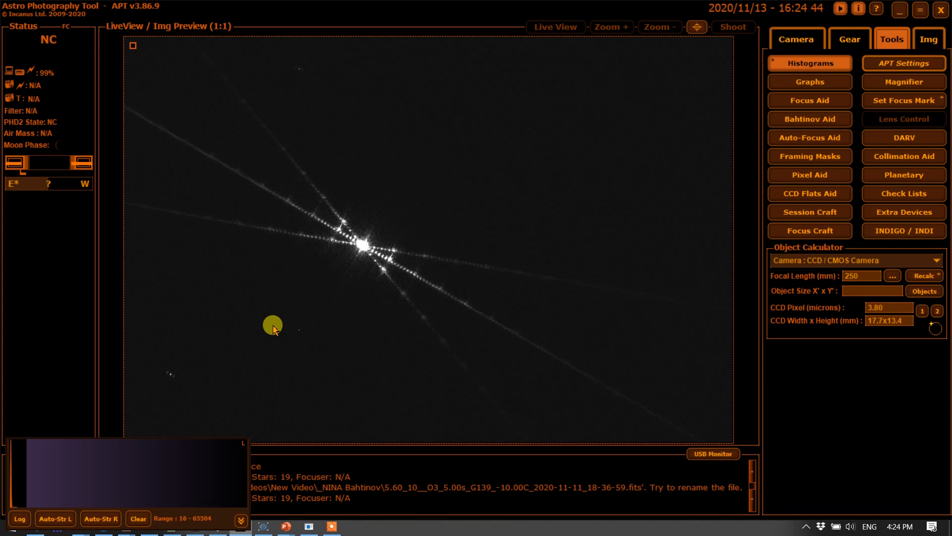
mouse_move(392, 298)
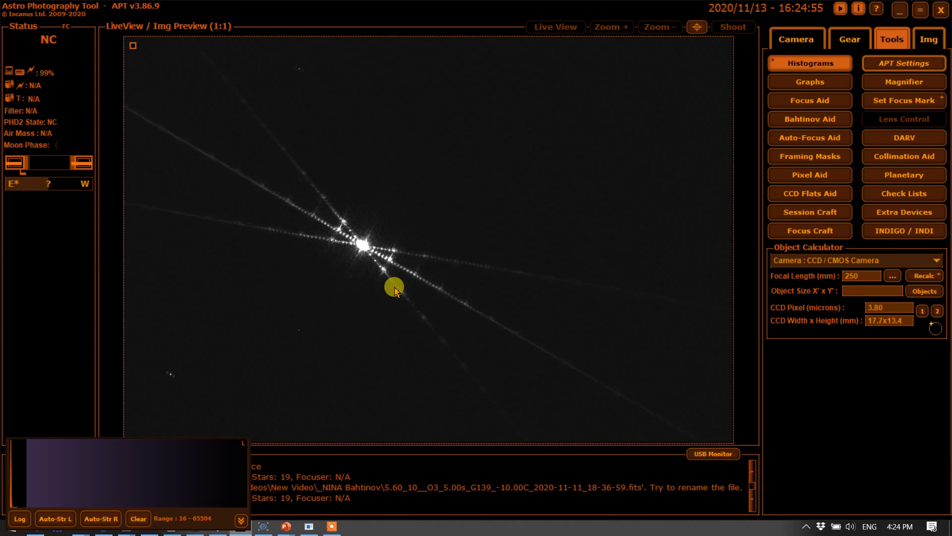
mouse_move(932, 29)
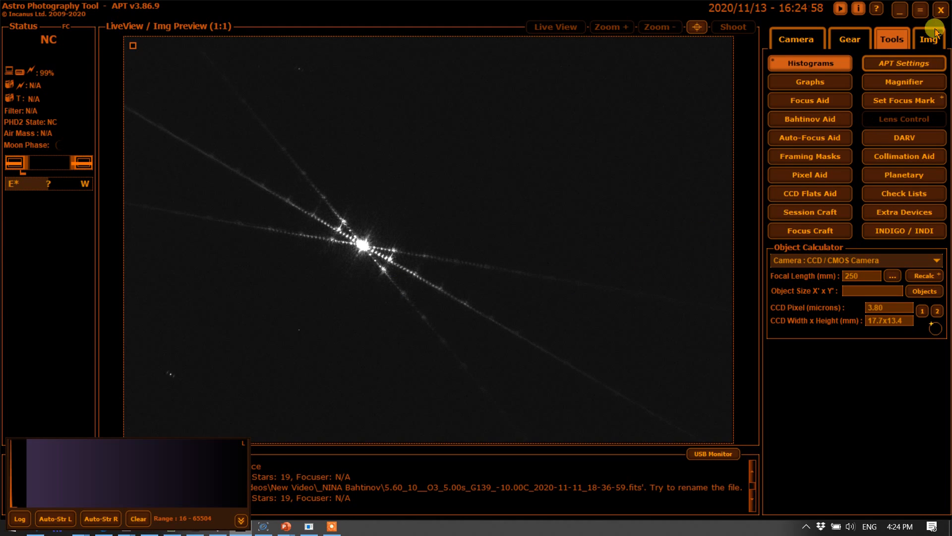
Preview the O3_18-36-59.fits Bahtinov frame from the NINA Bahtinov folder in APT.
left_click(928, 39)
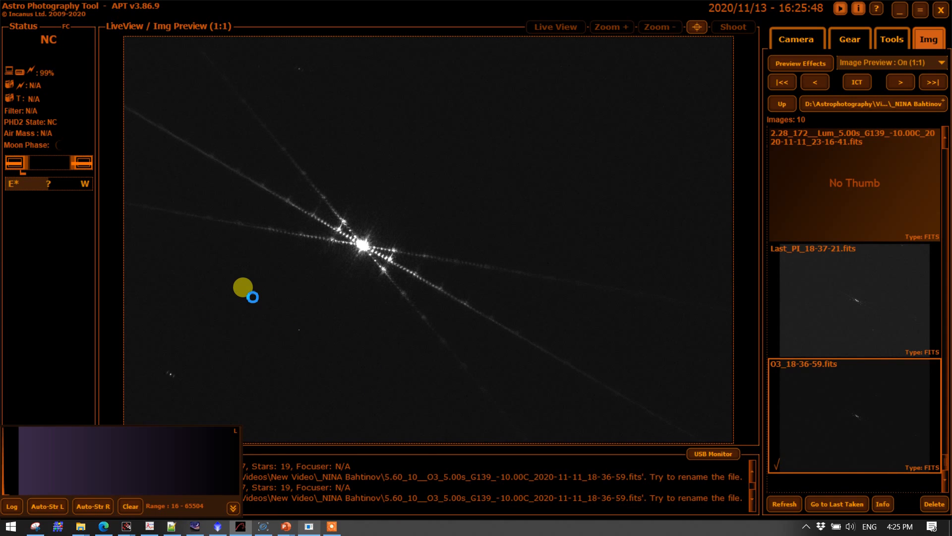
Open APT's Bahtinov Aid and center it on Vega's pattern, reading distance 0.37.
left_click(889, 39)
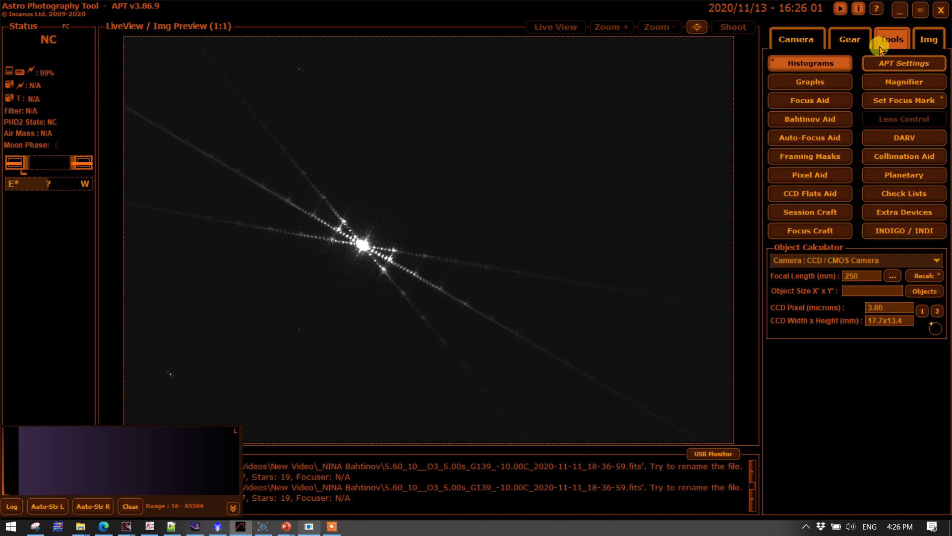
left_click(810, 119)
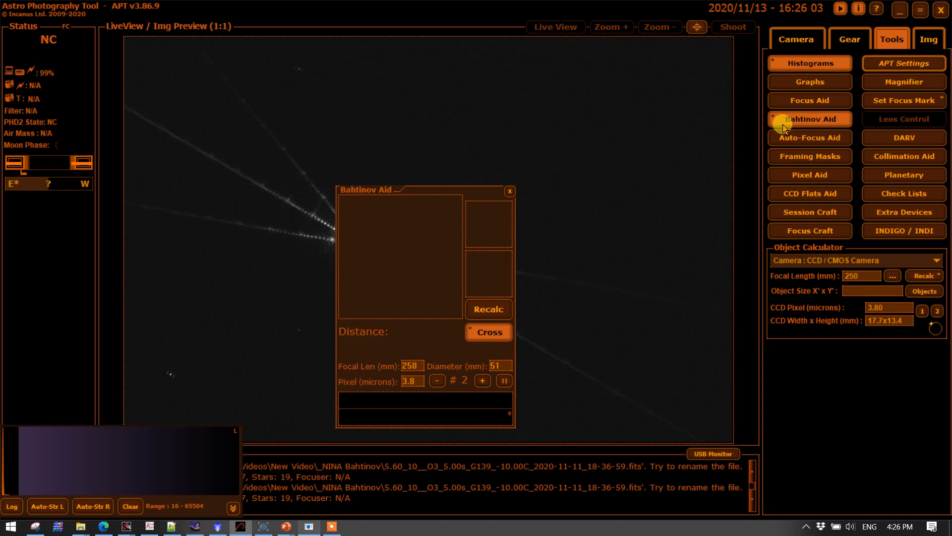
left_click_drag(425, 189, 383, 188)
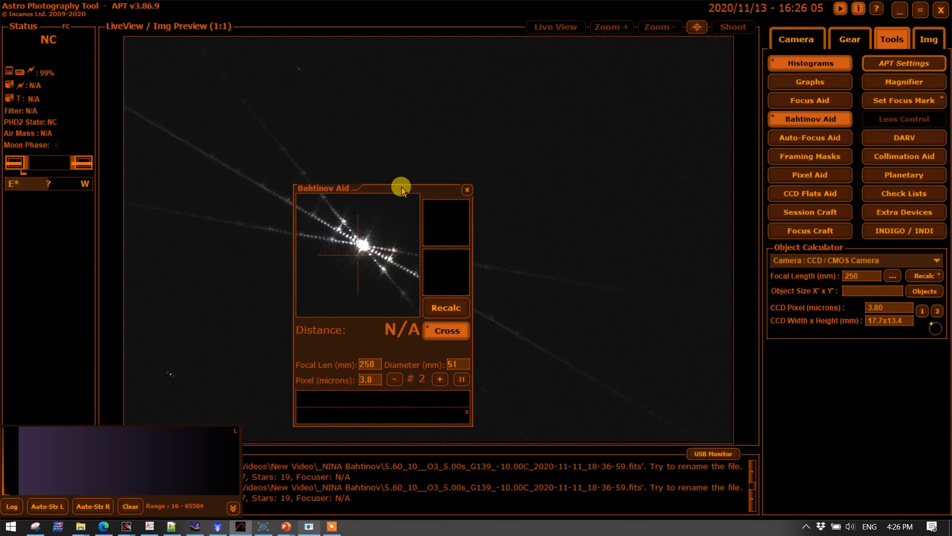
left_click_drag(401, 187, 292, 185)
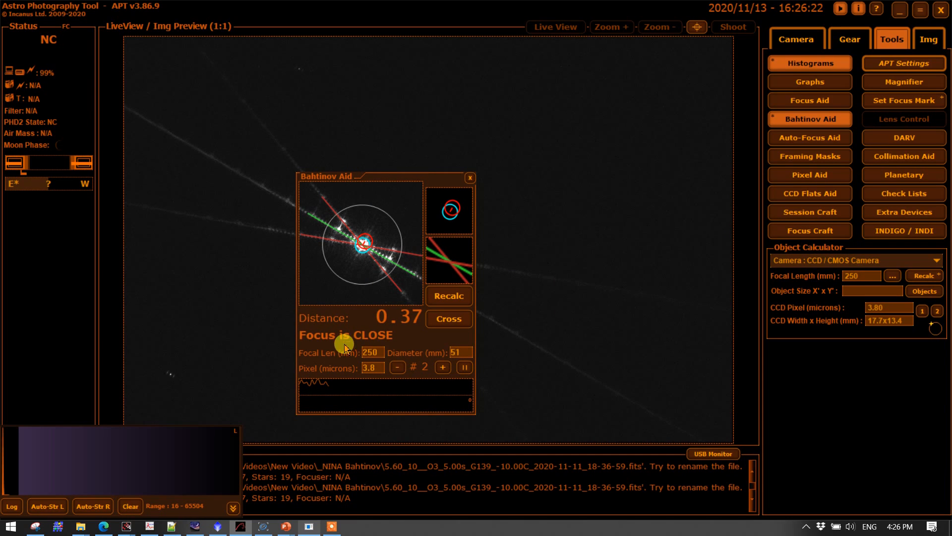
mouse_move(589, 300)
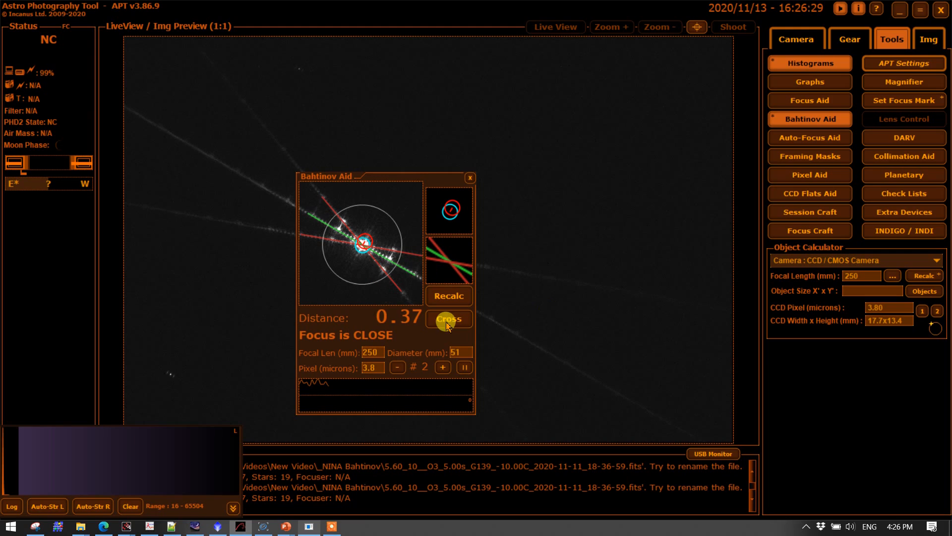
mouse_move(449, 321)
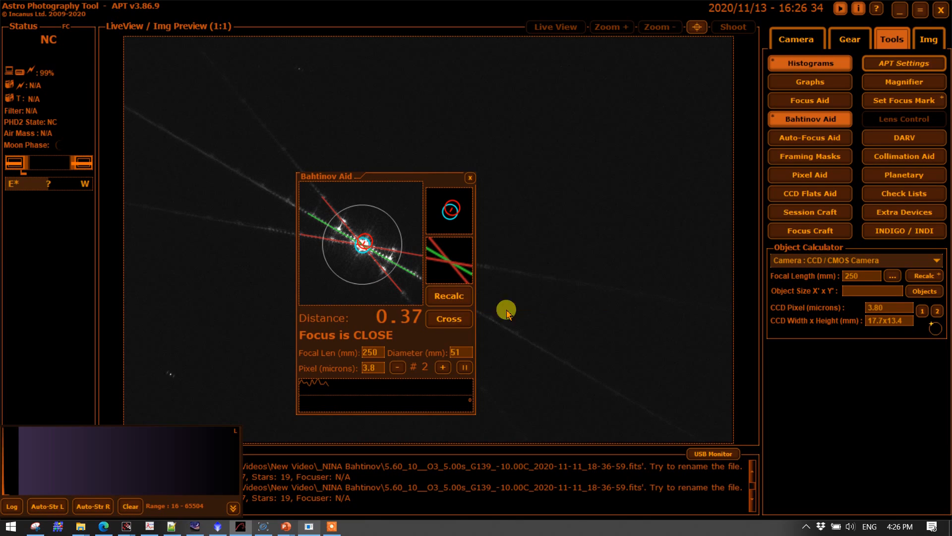
mouse_move(533, 305)
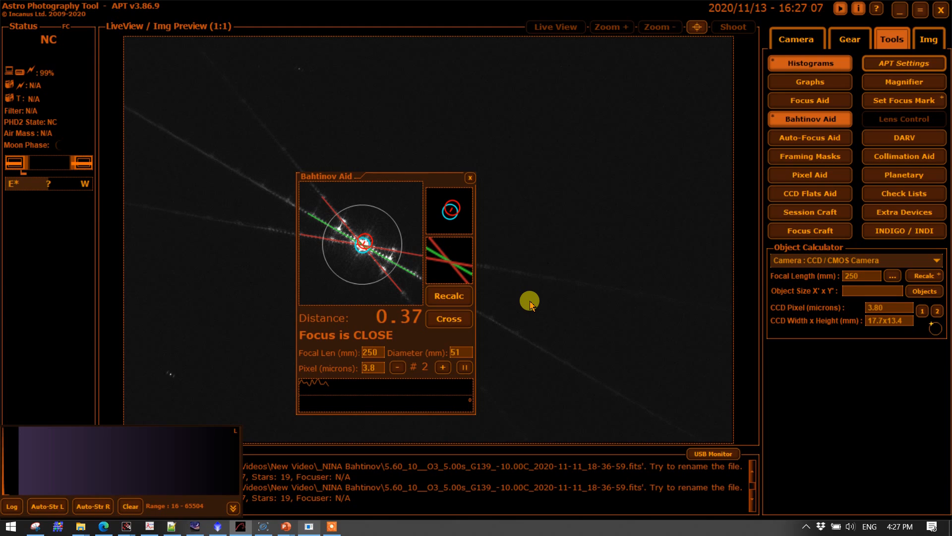
mouse_move(545, 320)
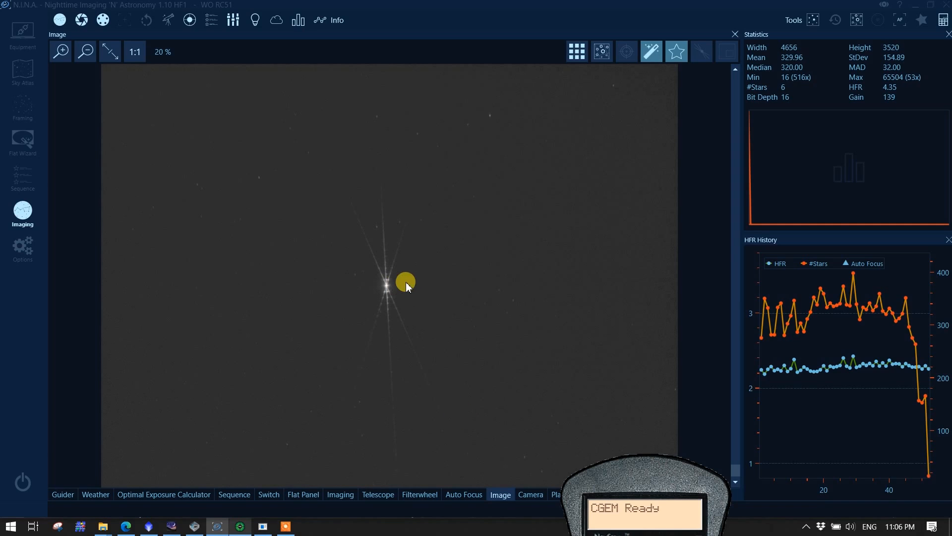
mouse_move(134, 51)
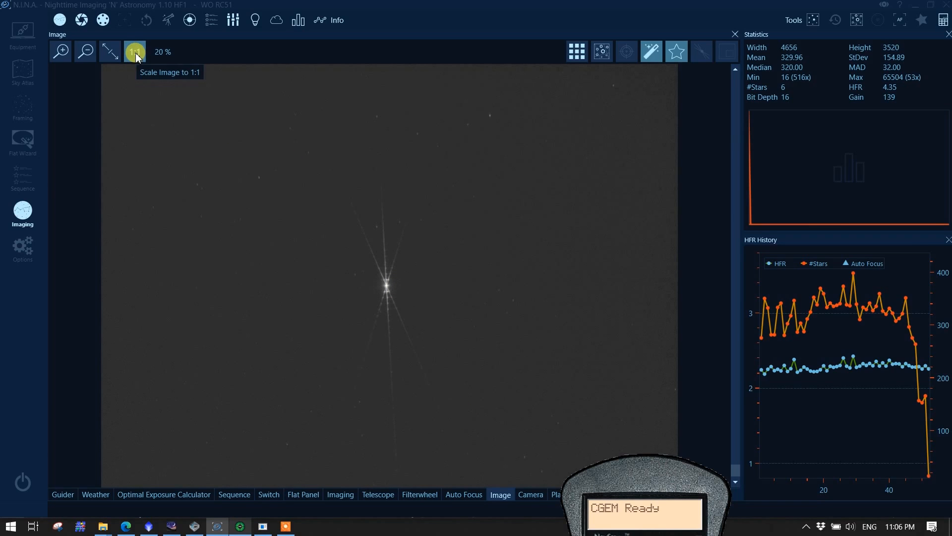
Show the Vega frame at 100% scale and launch Bahtinov Grabber beside it.
left_click(134, 51)
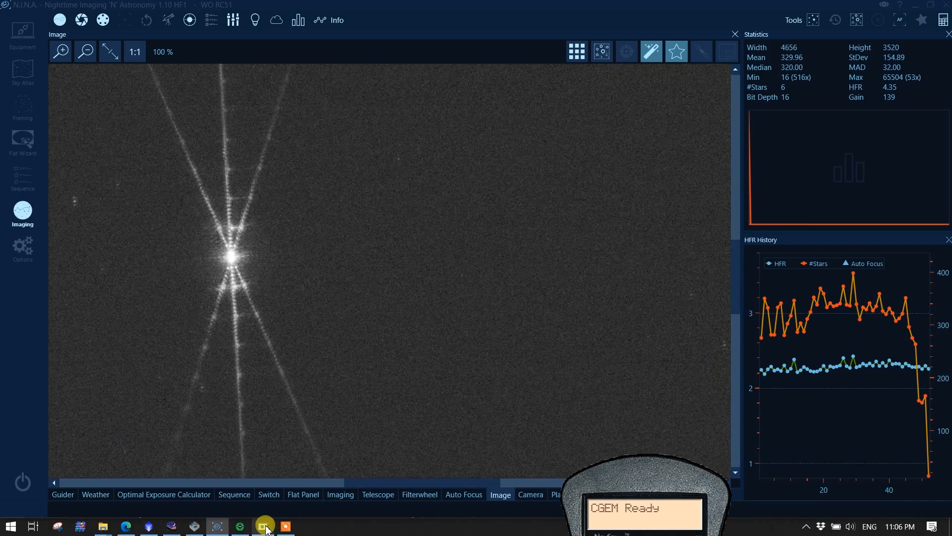
left_click(264, 525)
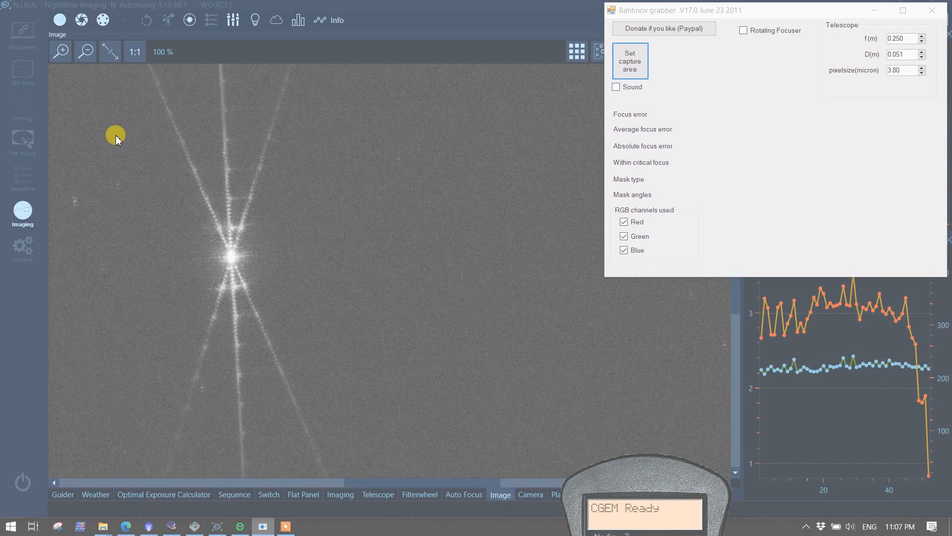
Mark the star's capture area in Bahtinov Grabber, reading a -0.46-pixel focus error.
left_click(631, 58)
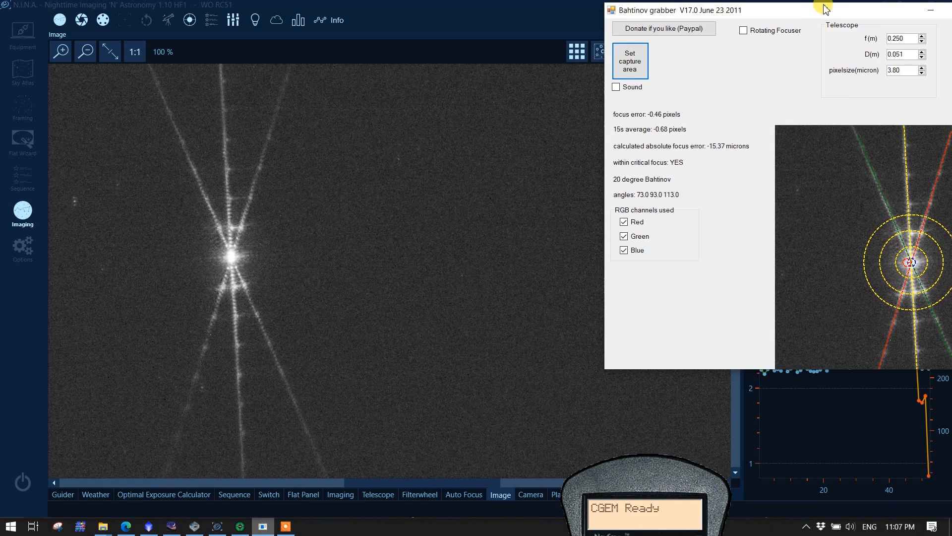
mouse_move(832, 12)
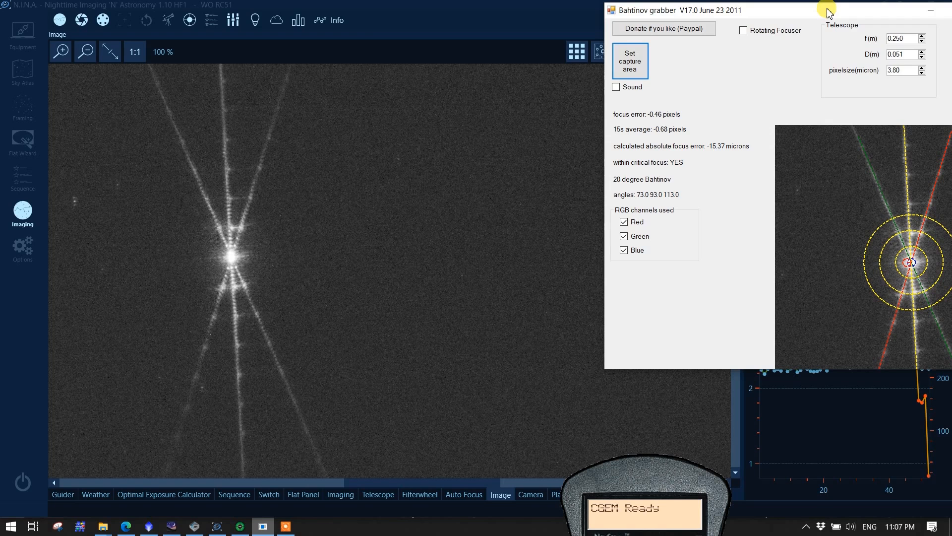
mouse_move(790, 17)
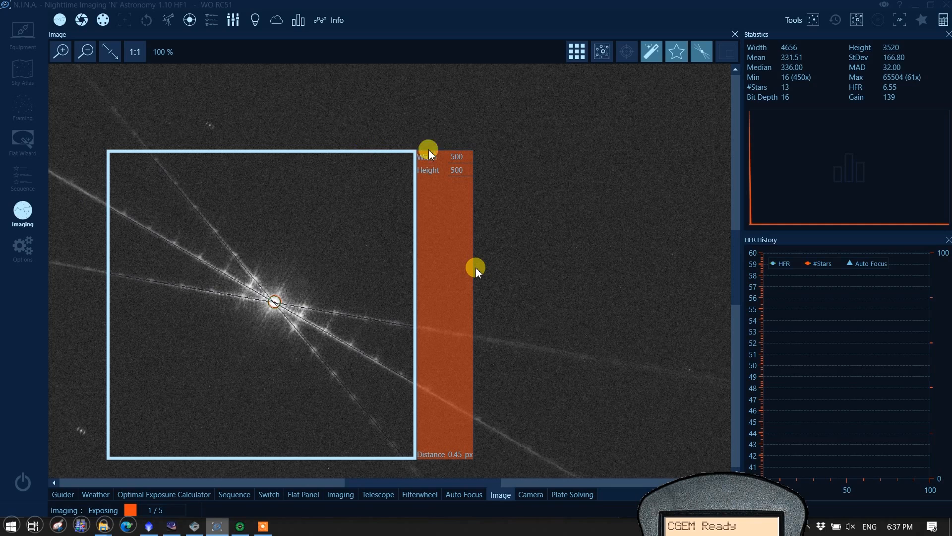
Position the 500x500 Bahtinov analysis box over Vega's center for a 0.45 px distance.
left_click_drag(428, 149, 474, 189)
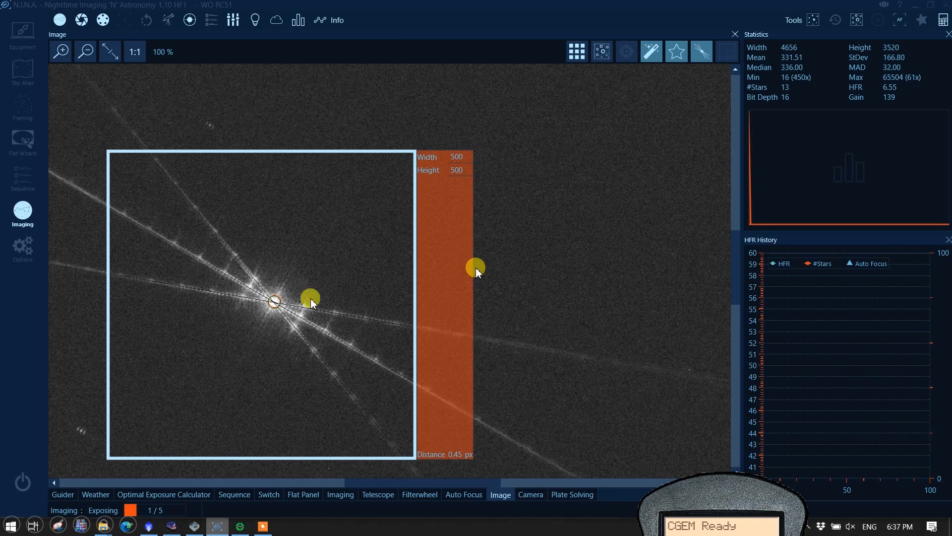
left_click_drag(310, 298, 108, 205)
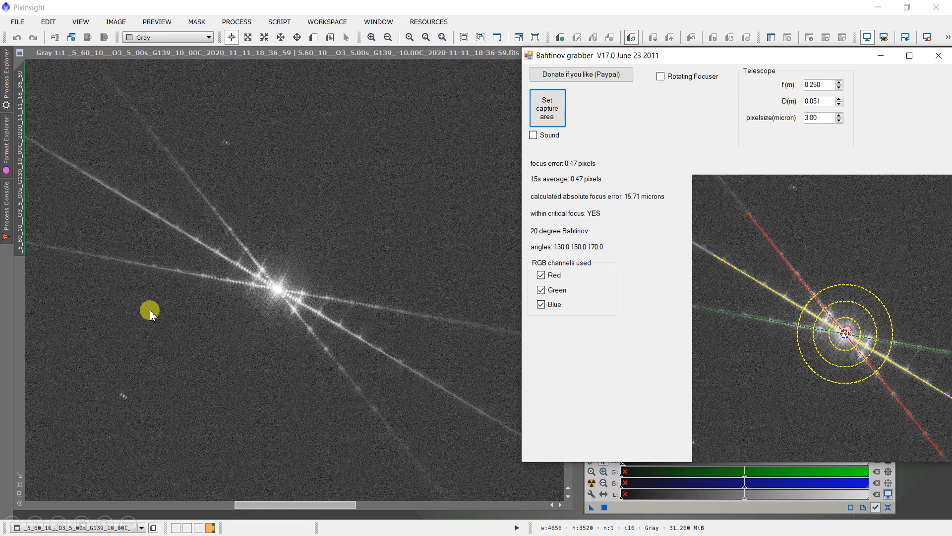
mouse_move(877, 393)
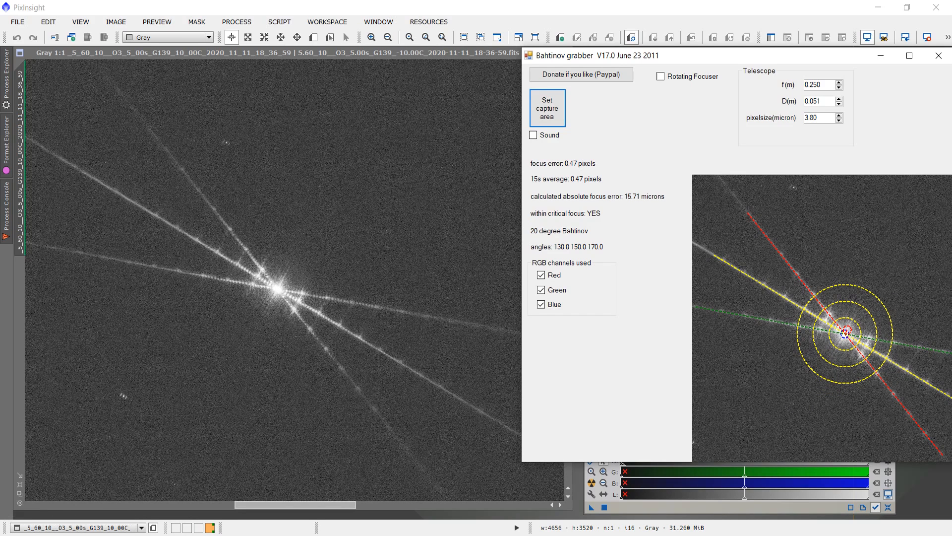
mouse_move(856, 73)
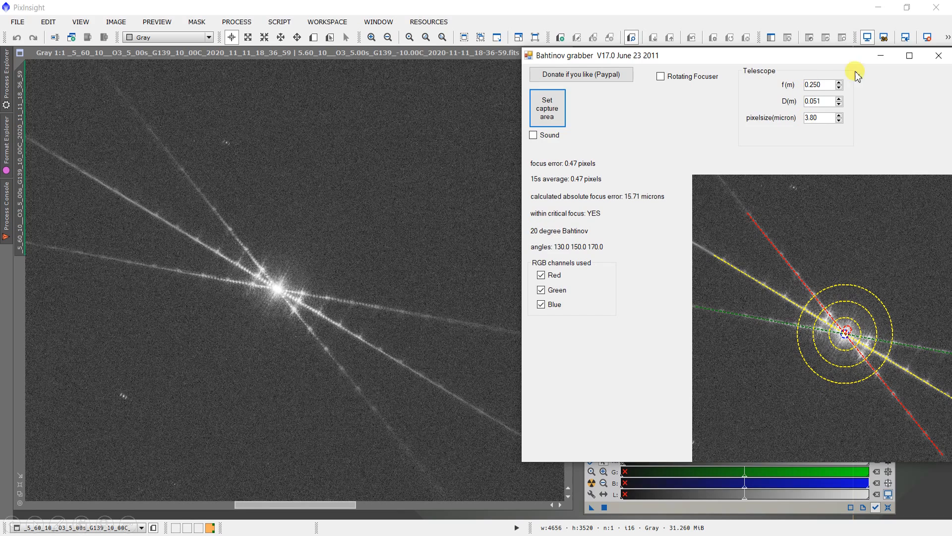
mouse_move(842, 145)
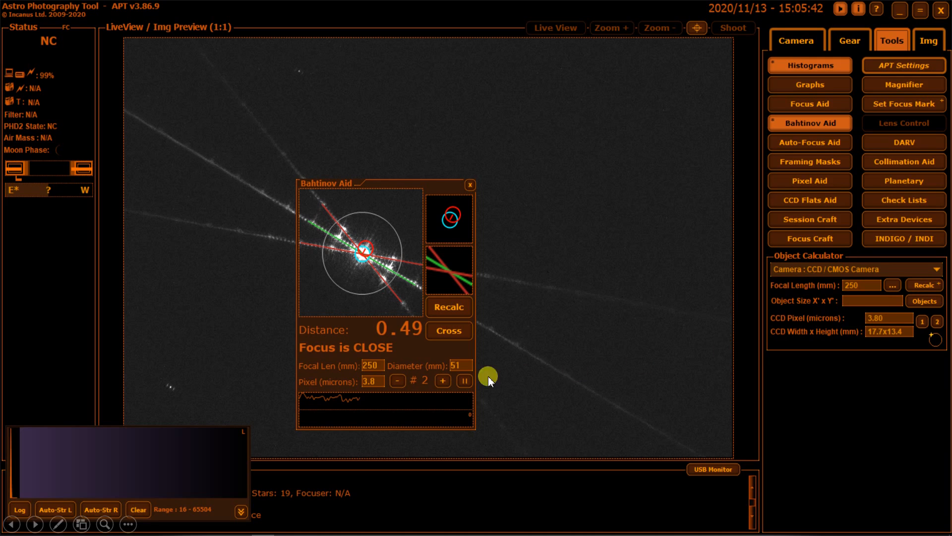
mouse_move(355, 380)
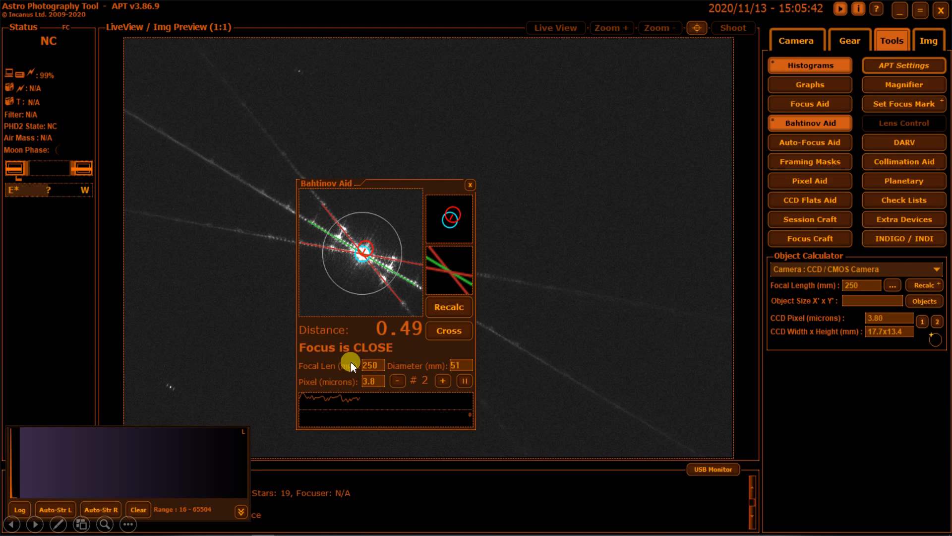
mouse_move(348, 362)
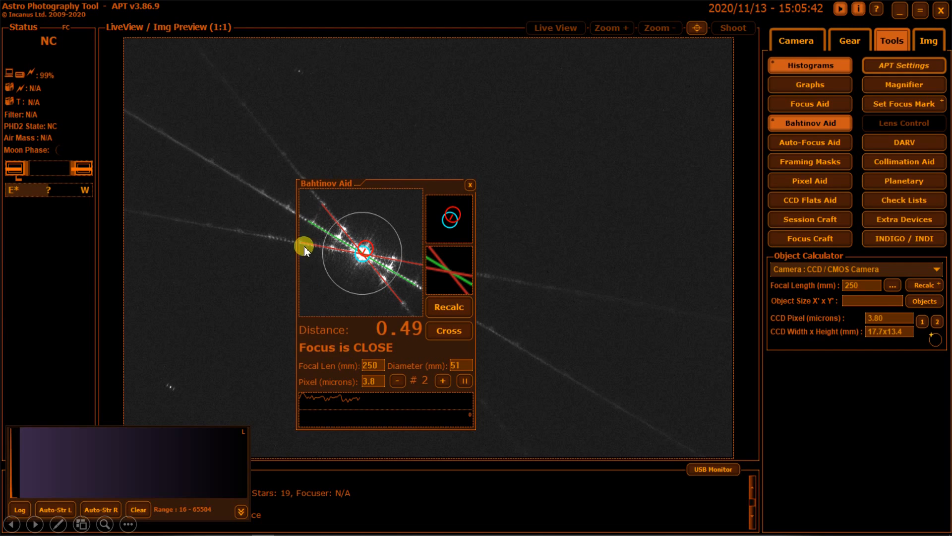
mouse_move(325, 214)
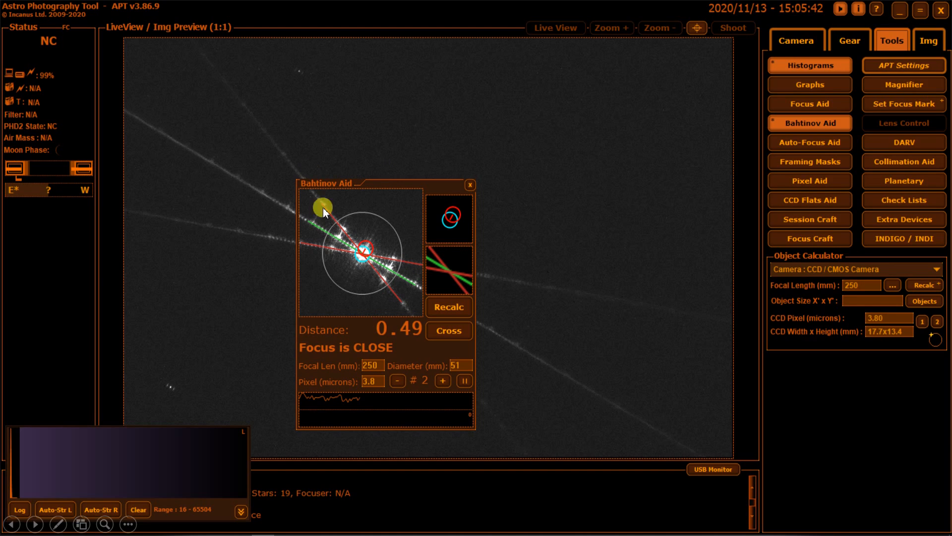
mouse_move(406, 310)
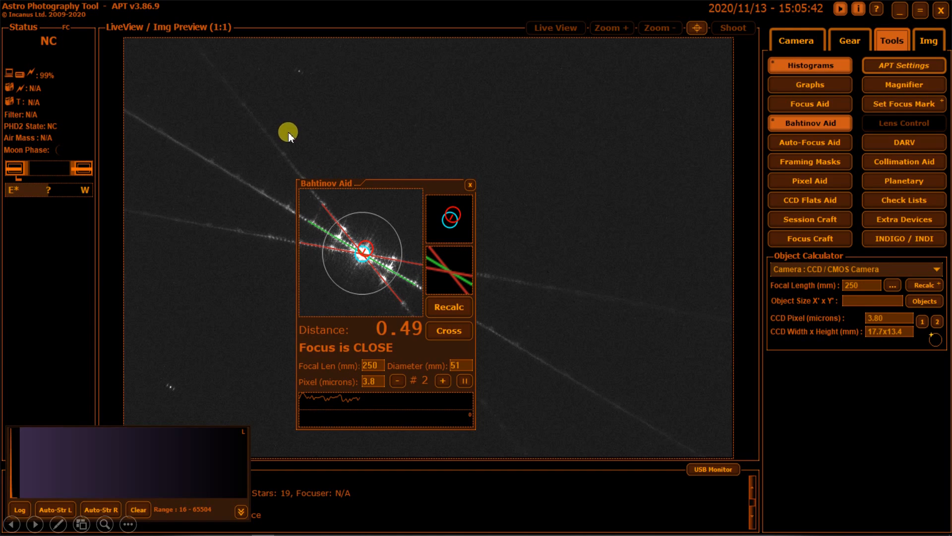
mouse_move(406, 313)
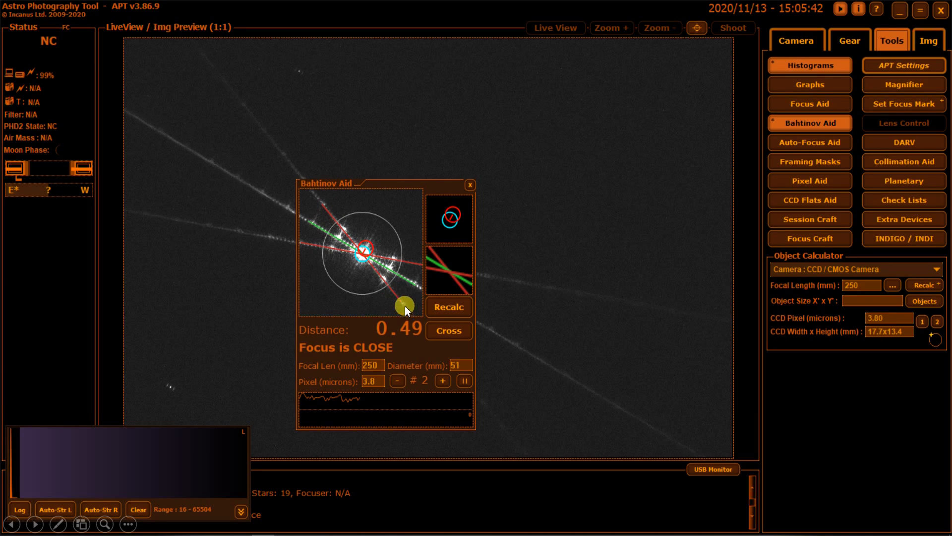
mouse_move(394, 312)
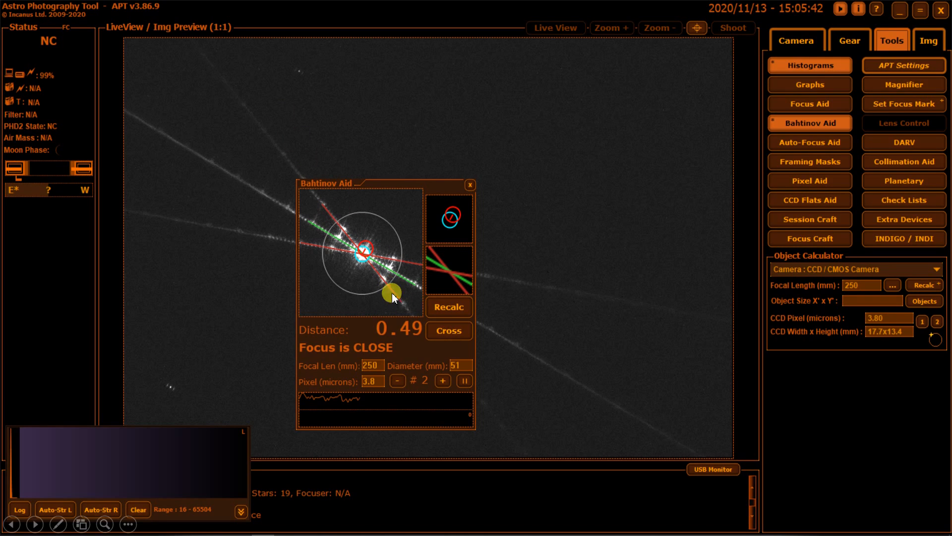
mouse_move(348, 105)
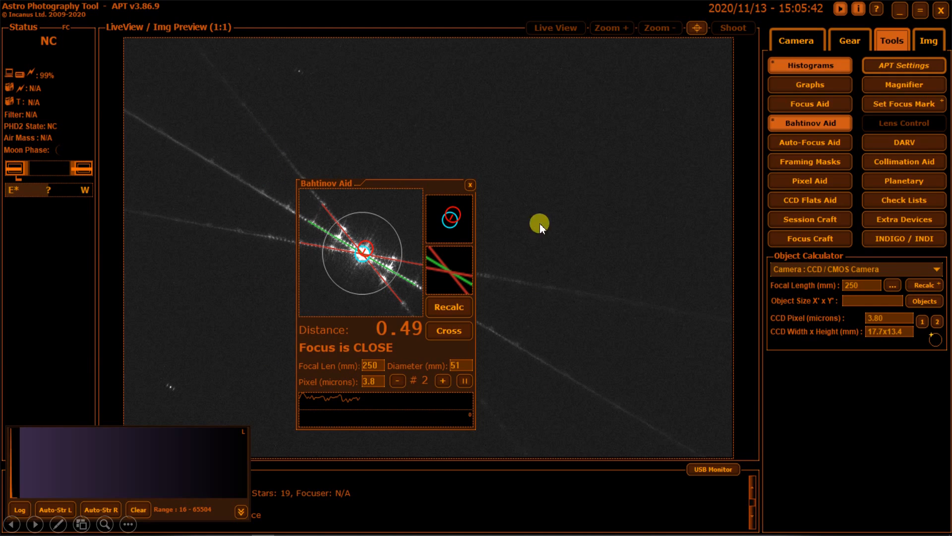
mouse_move(414, 316)
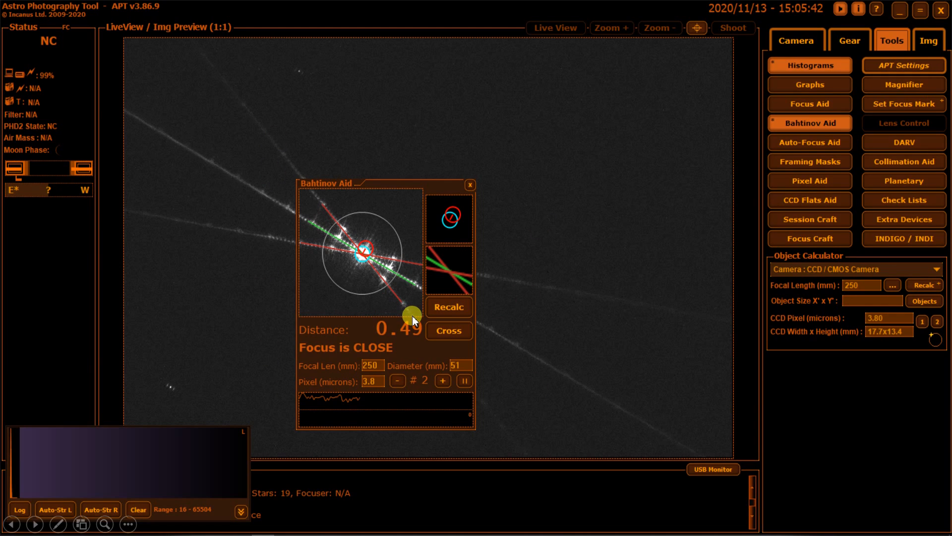